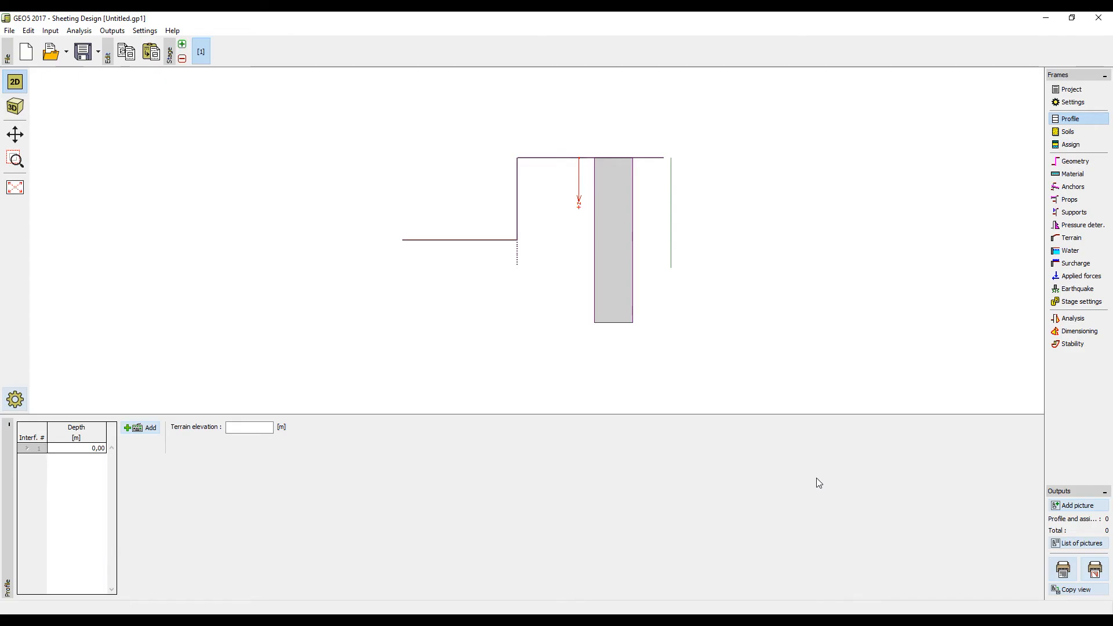
pyautogui.moveTo(1044, 184)
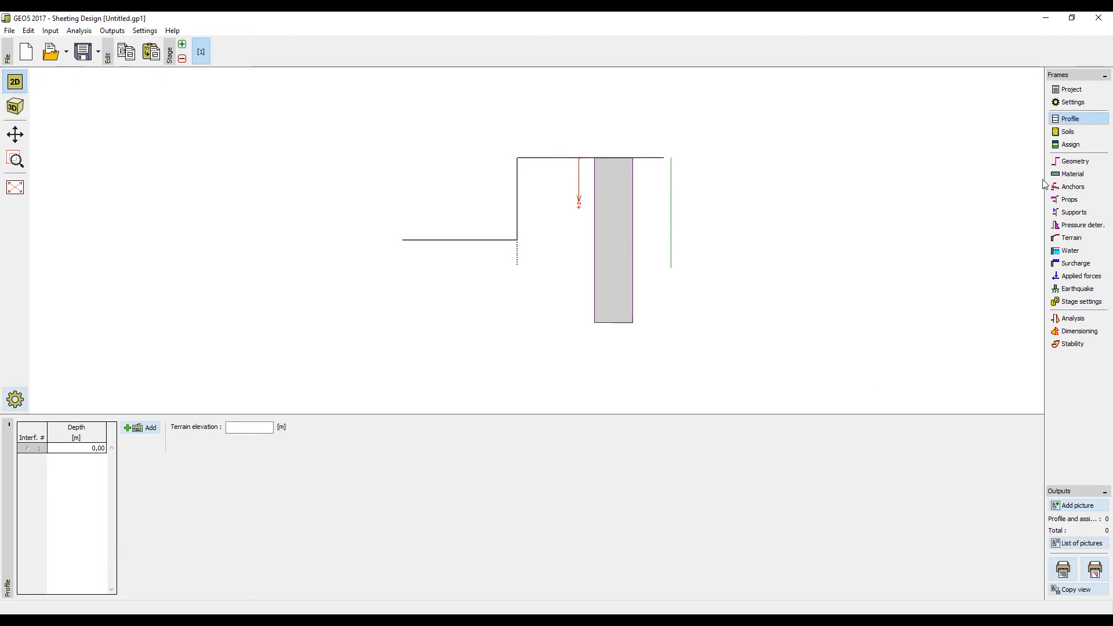
# Pick 'Standard - EN 1997 - DA3' from the list of analysis settings.
pyautogui.click(1071, 102)
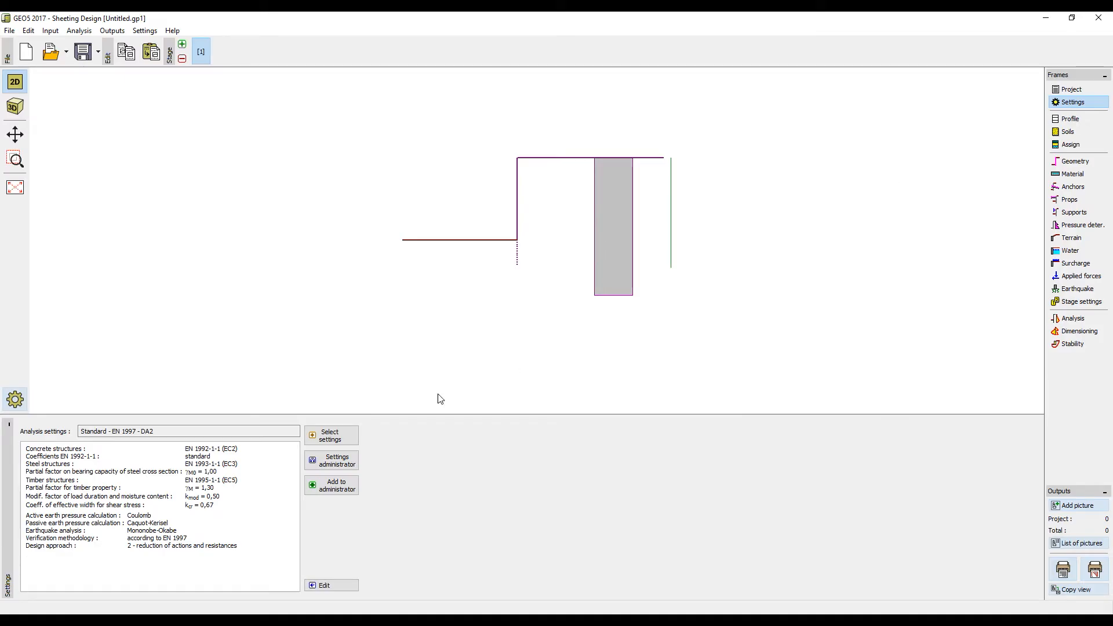
pyautogui.click(331, 435)
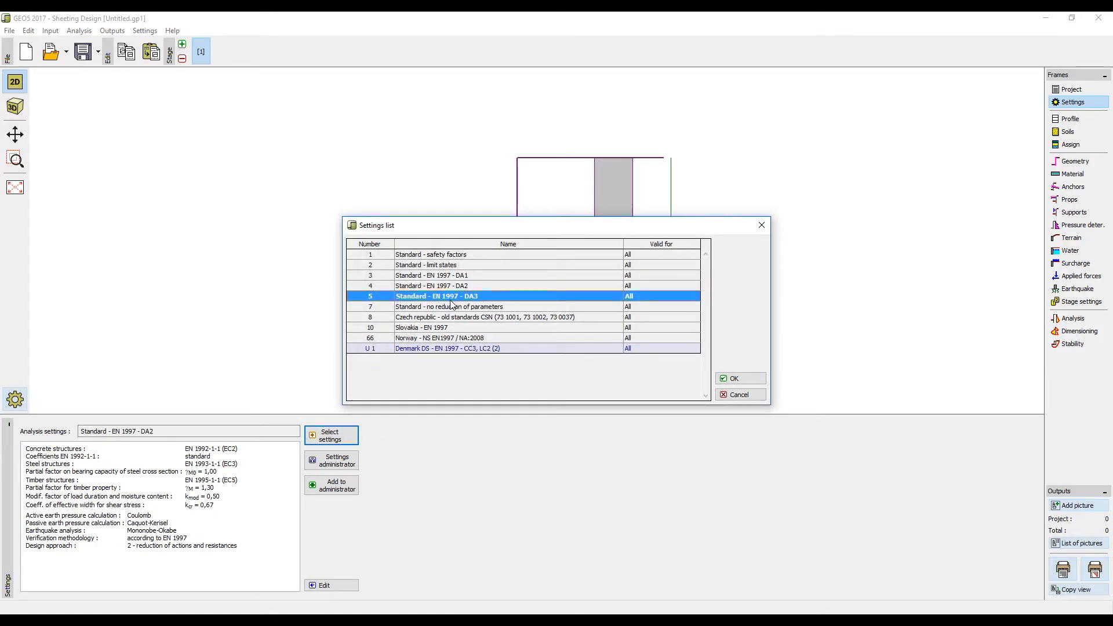
pyautogui.click(739, 377)
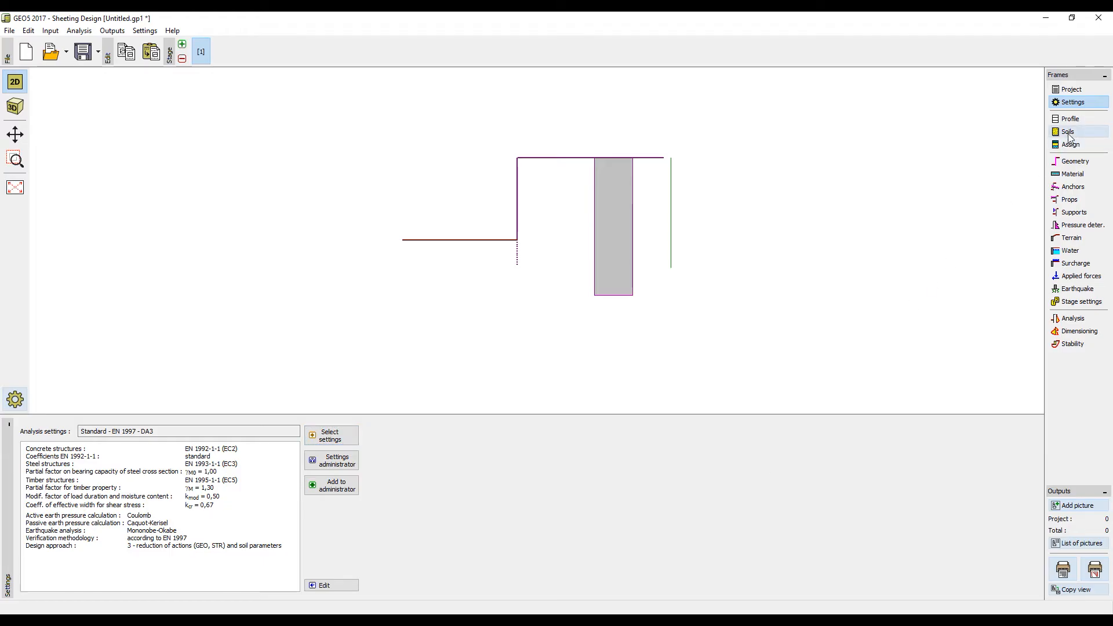
# Add soil 'soil' with γ 20 kN/m³, φ 27°, c 8 kPa for layer assignment.
pyautogui.click(1068, 131)
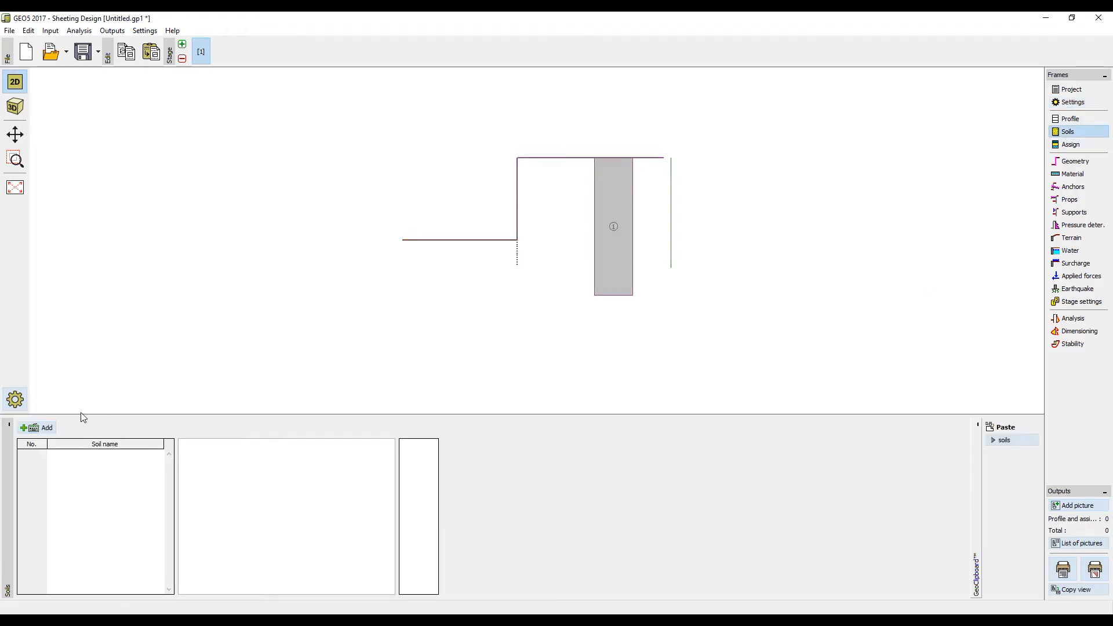
pyautogui.click(42, 428)
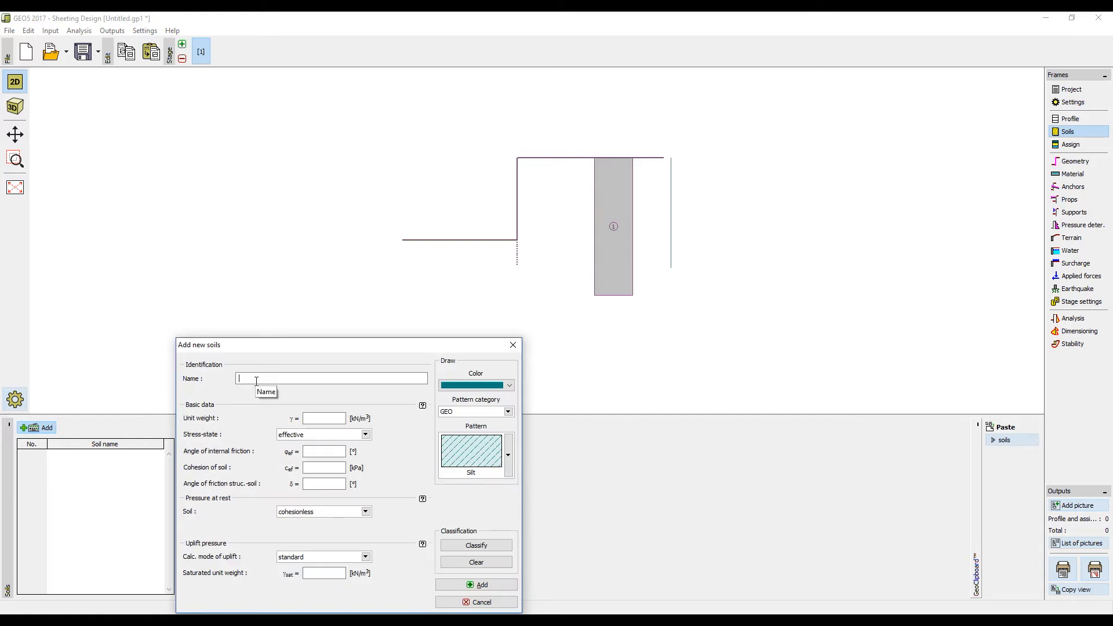
pyautogui.write('soil')
pyautogui.click(323, 468)
pyautogui.write('8')
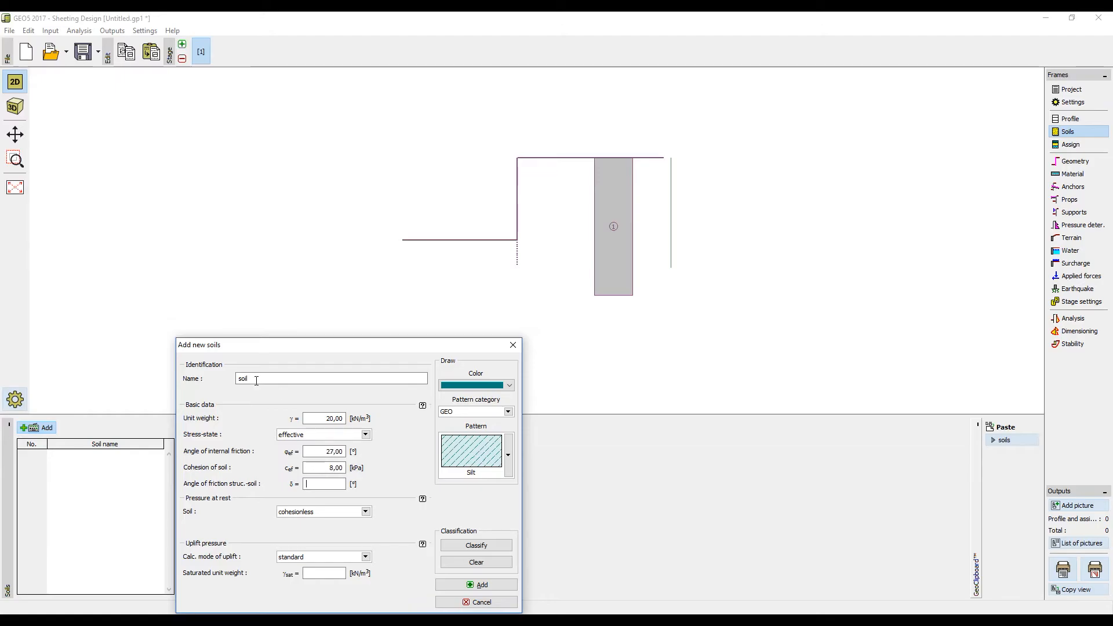
pyautogui.write('14,00')
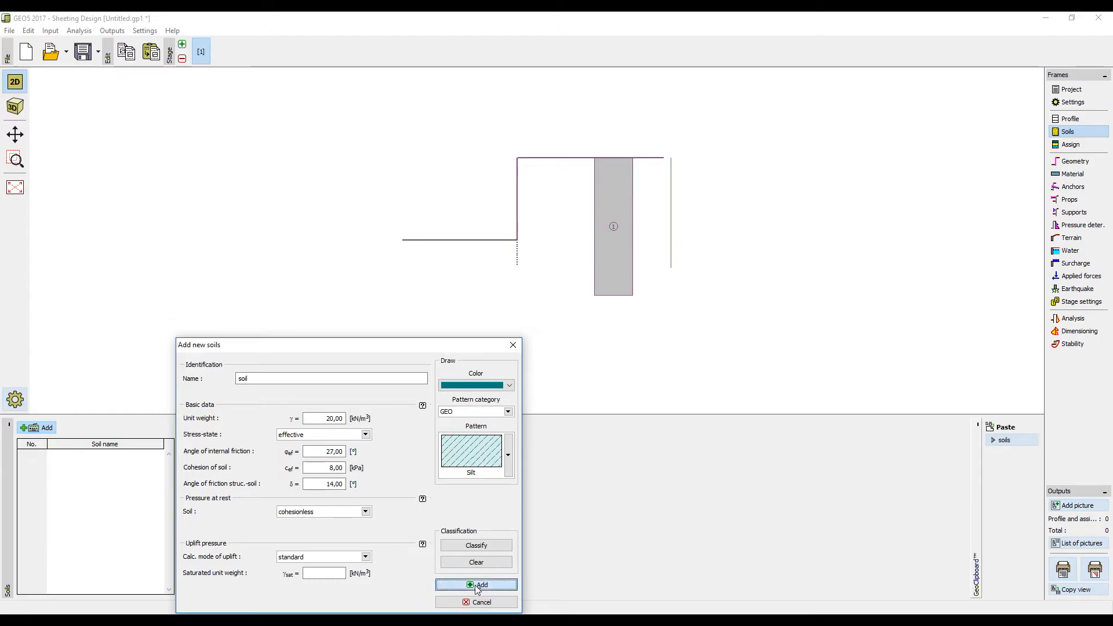
pyautogui.click(475, 584)
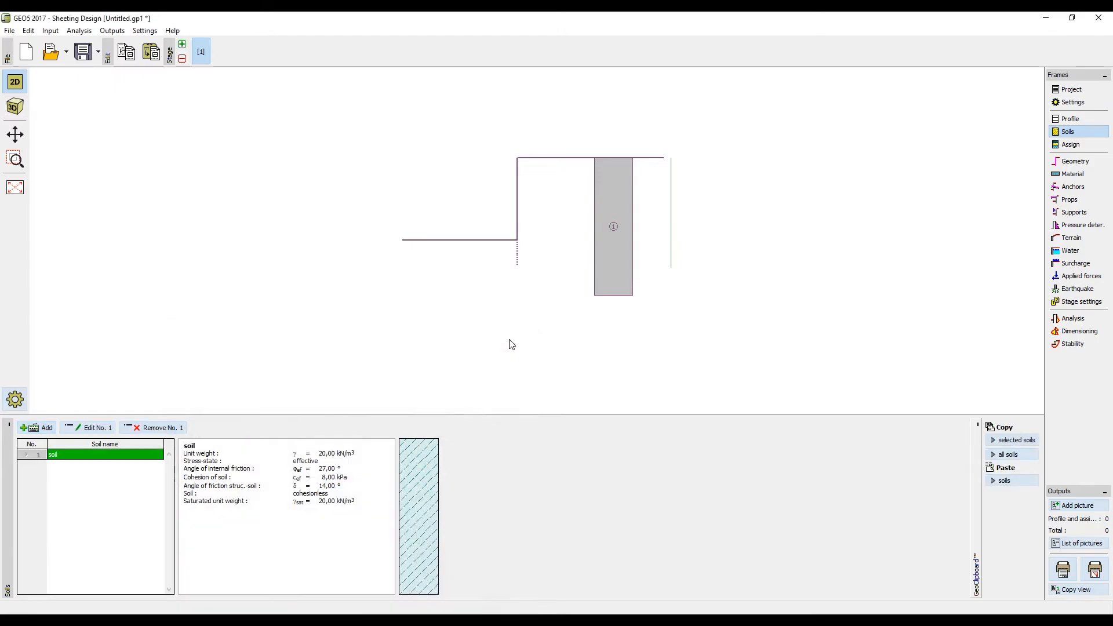
pyautogui.click(1071, 144)
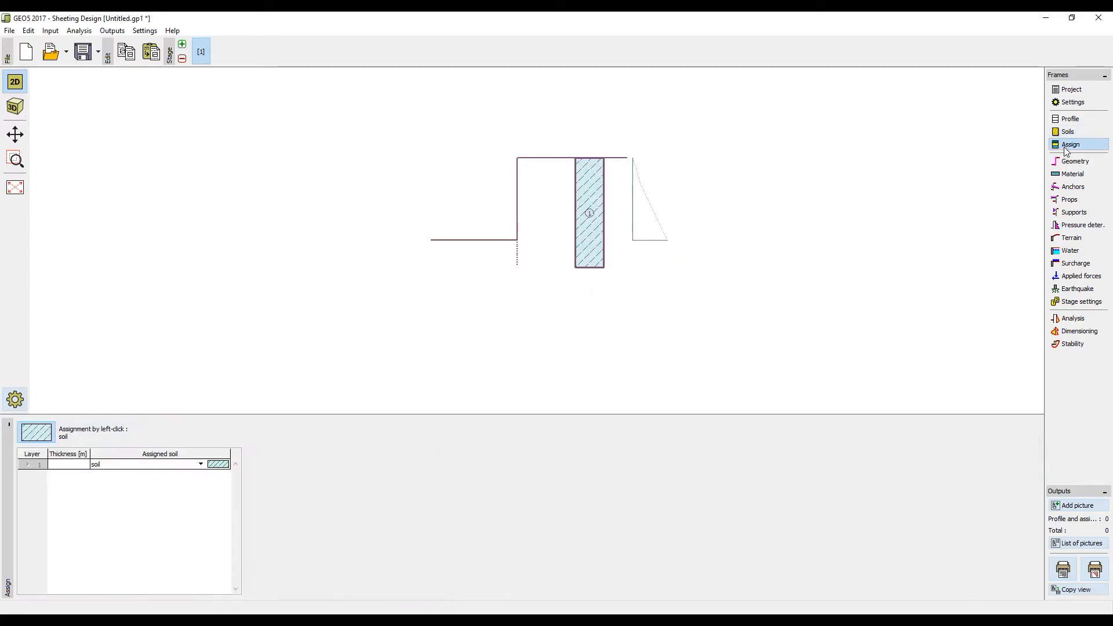
pyautogui.moveTo(1075, 161)
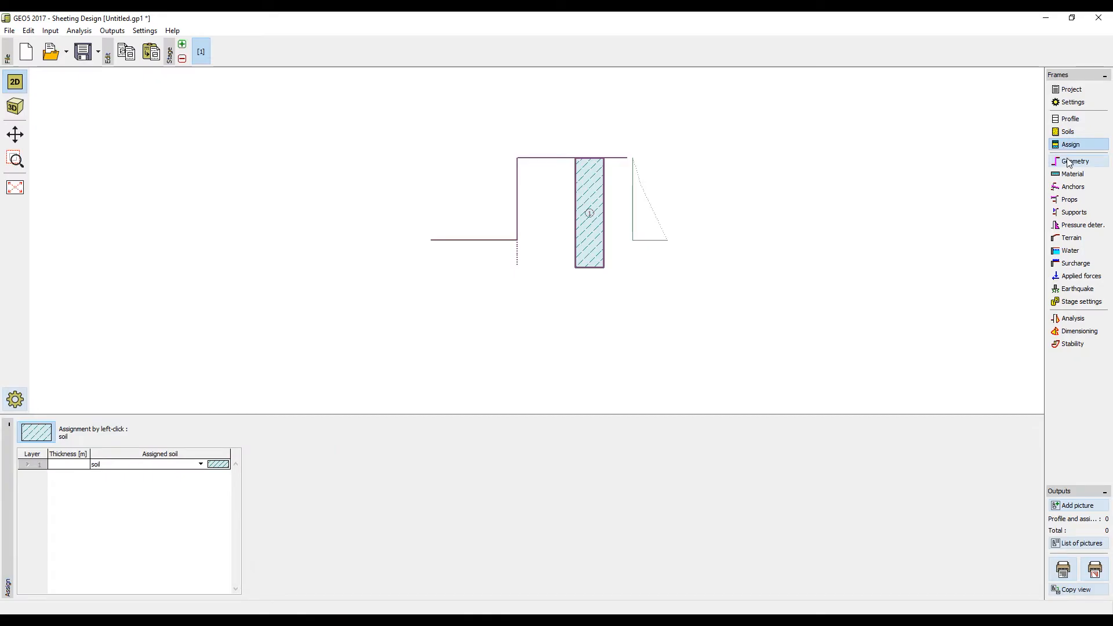
# Open the Geometry frame showing the excavation's ditch depth.
pyautogui.click(1074, 161)
pyautogui.write('3,')
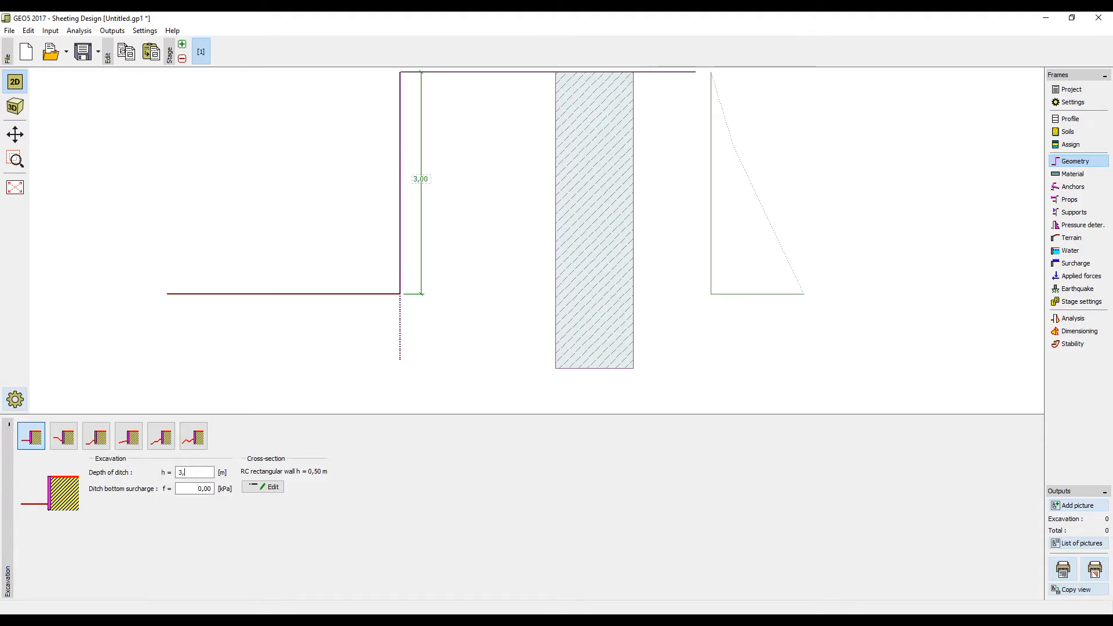
# Set a 3.50 m ditch depth and an I an sheet pile wall section.
pyautogui.click(262, 487)
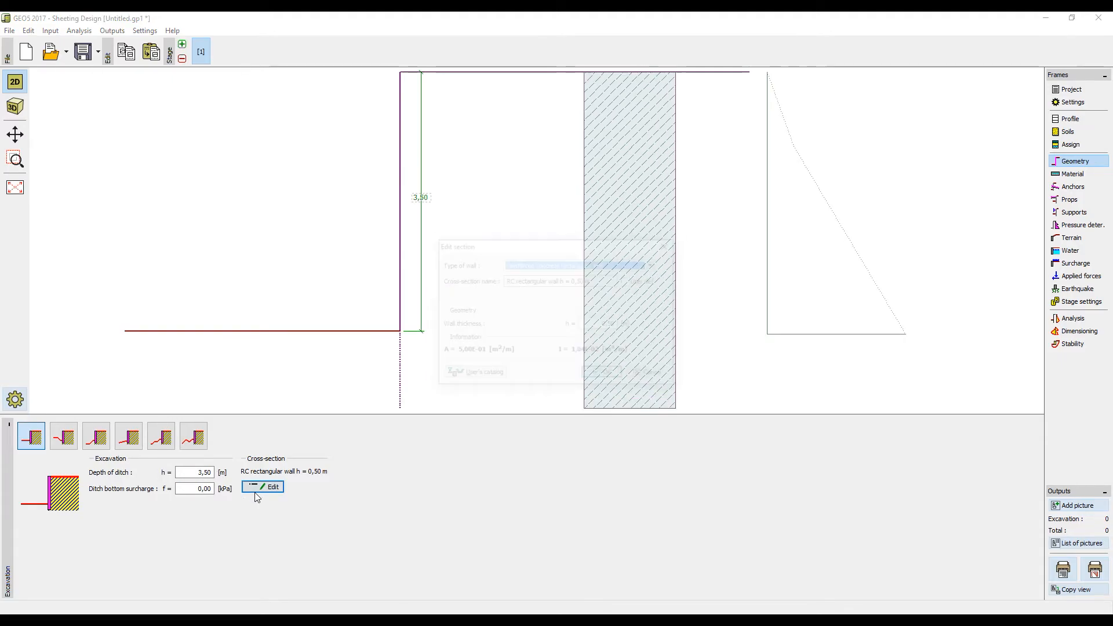
pyautogui.click(652, 264)
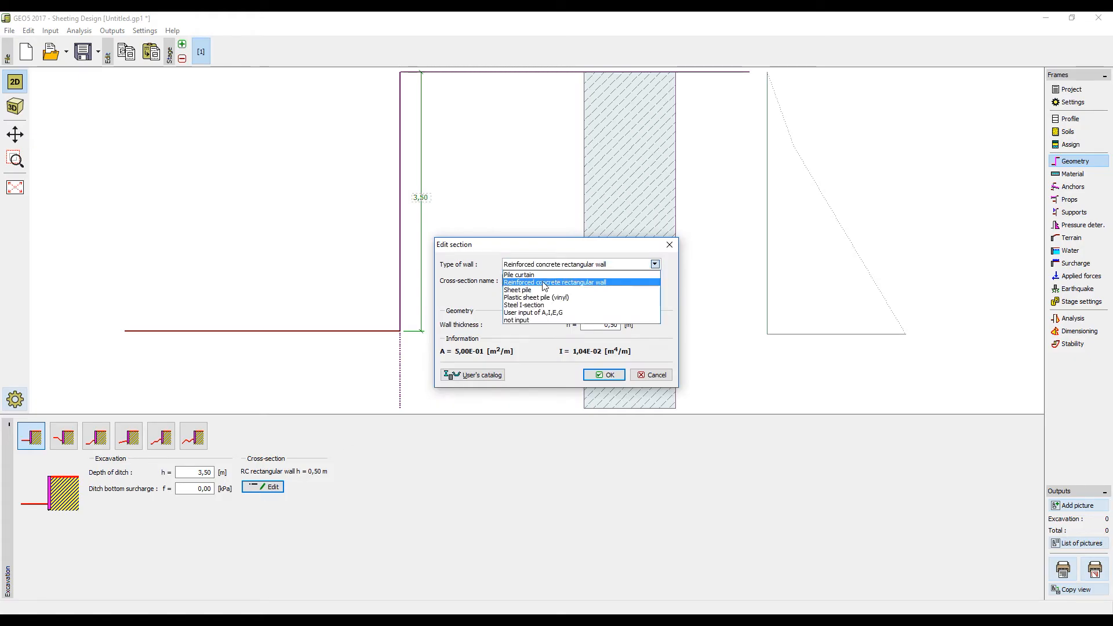
pyautogui.click(518, 290)
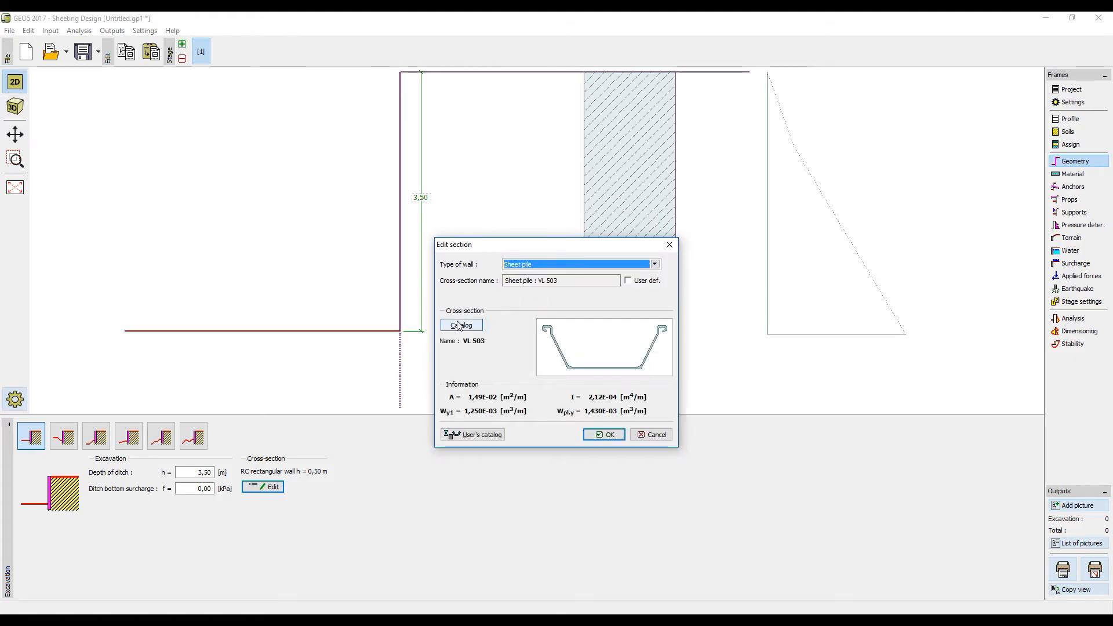
pyautogui.click(462, 326)
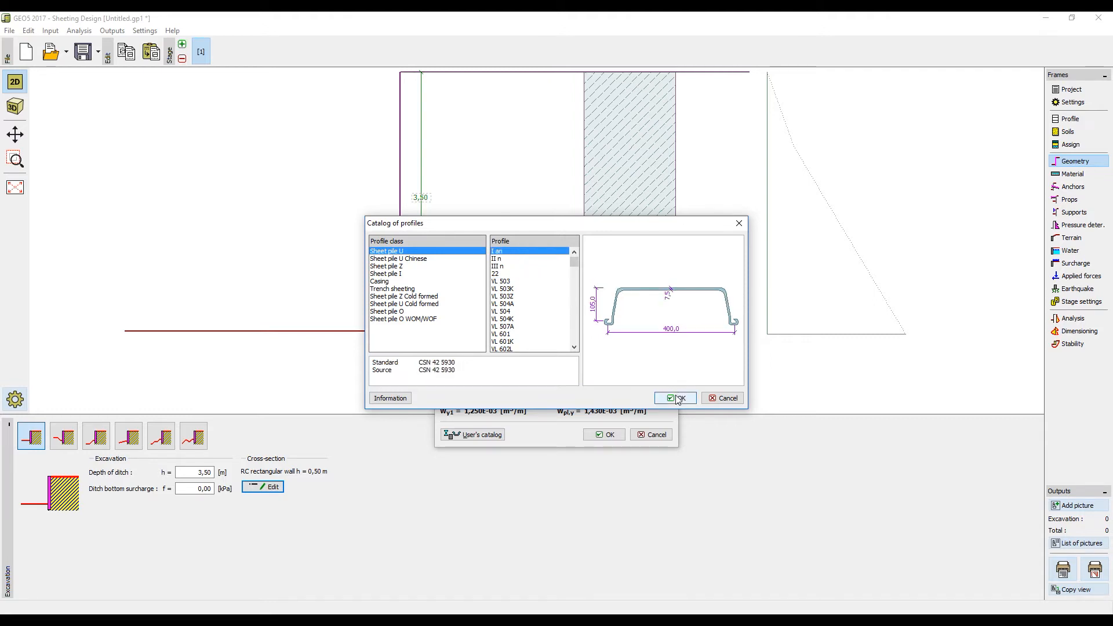
pyautogui.click(674, 398)
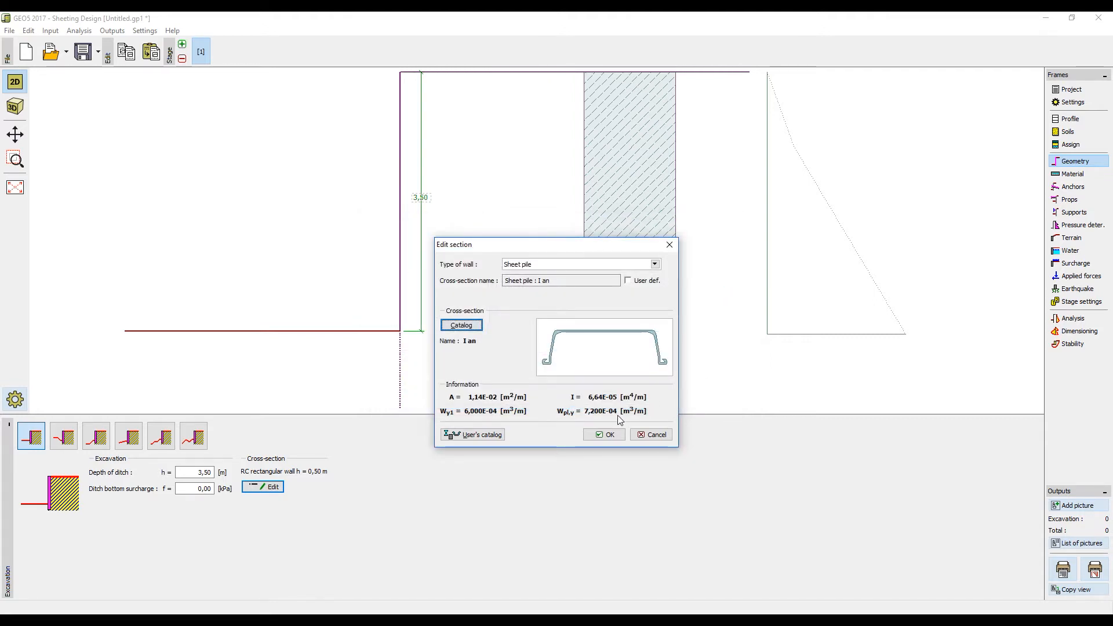
pyautogui.click(604, 434)
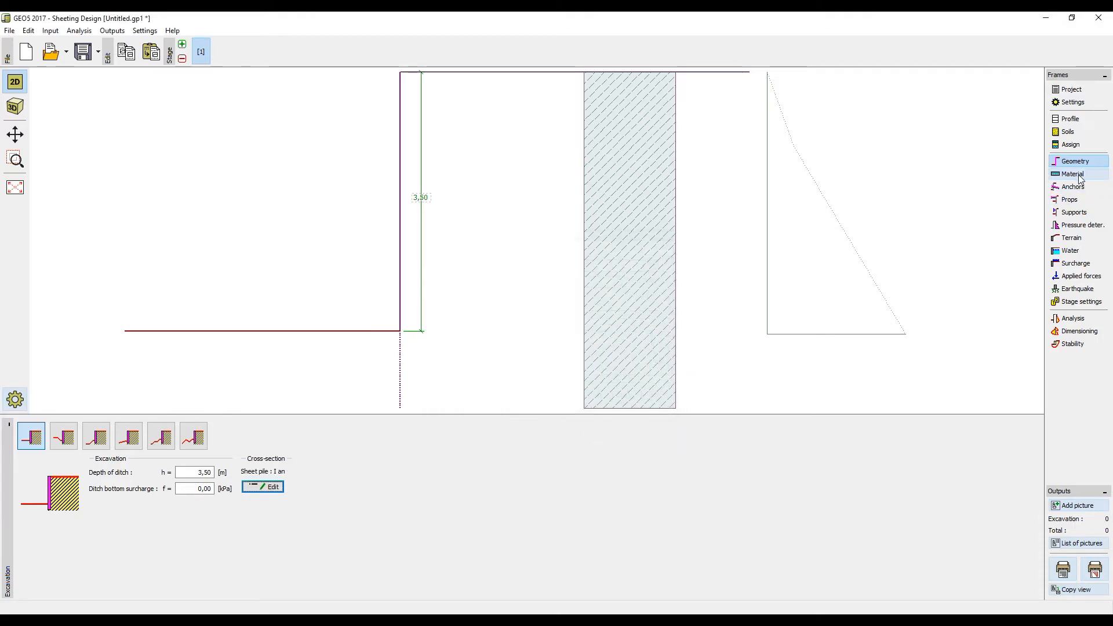
pyautogui.click(1072, 174)
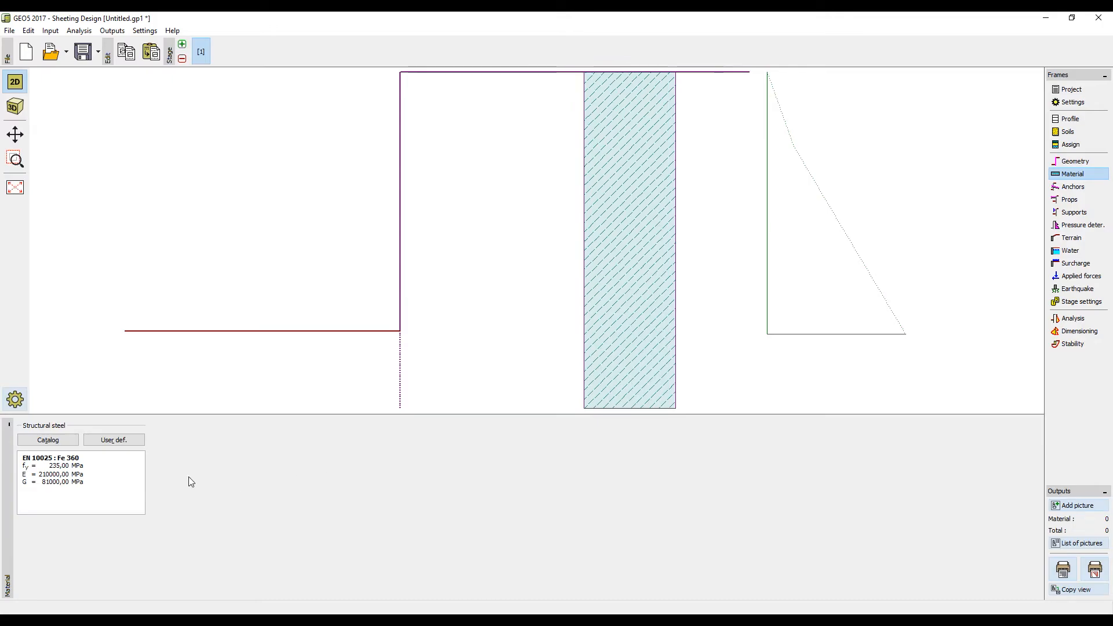
pyautogui.moveTo(621, 407)
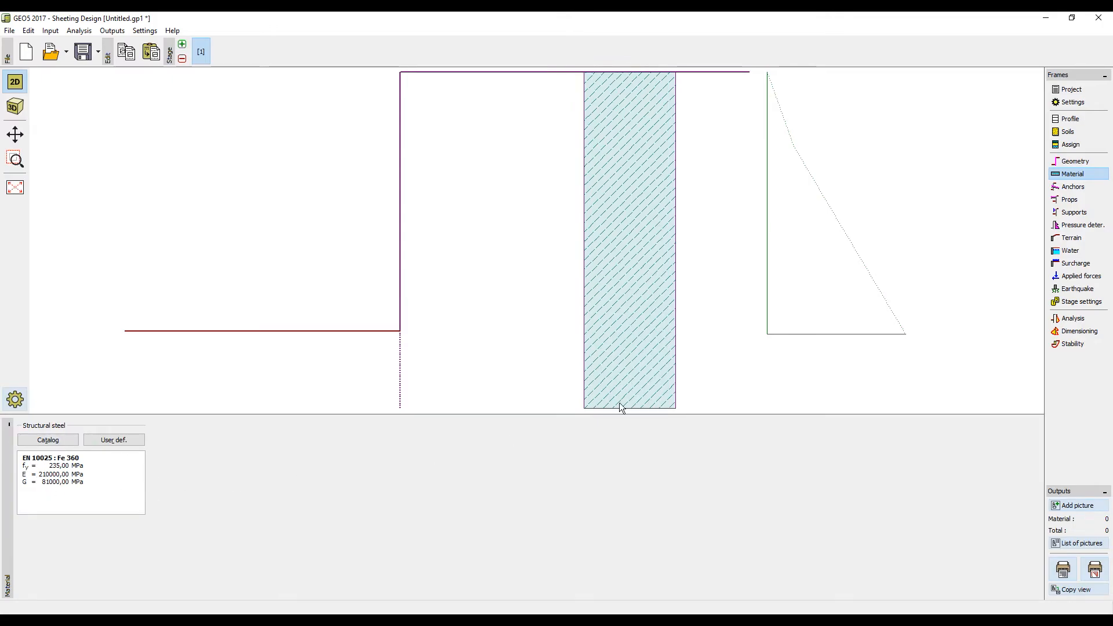
pyautogui.moveTo(1073, 186)
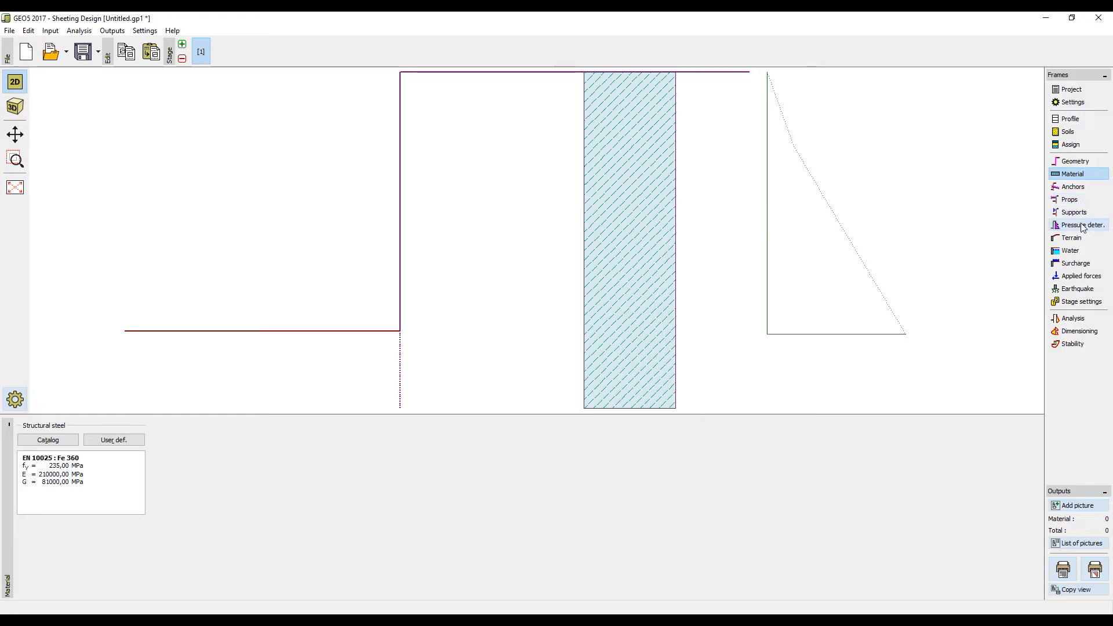
pyautogui.click(1081, 225)
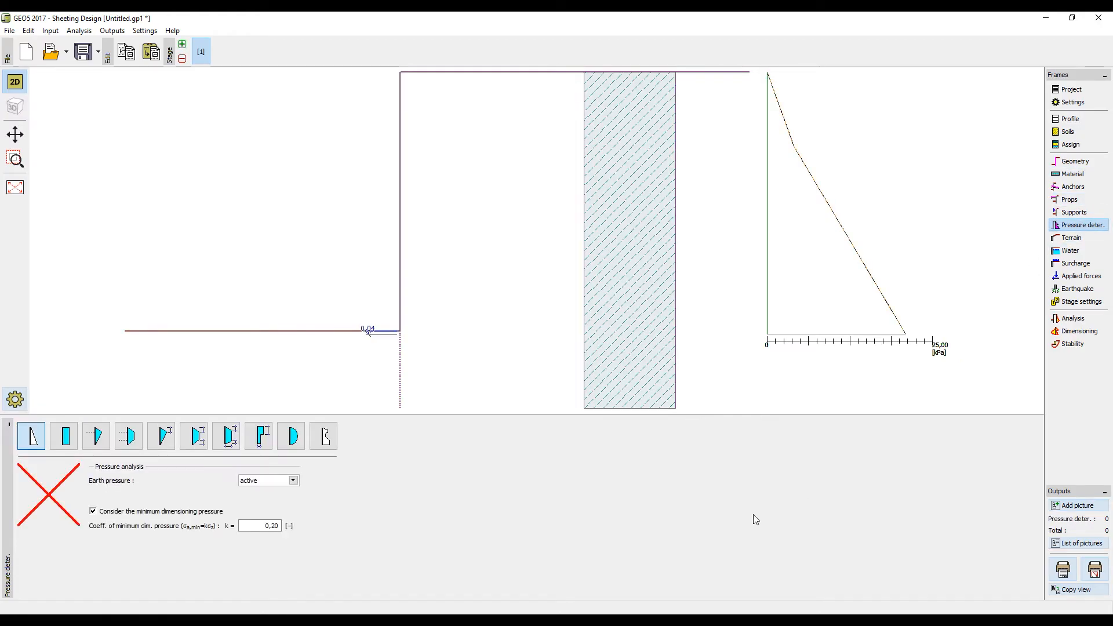
pyautogui.moveTo(827, 537)
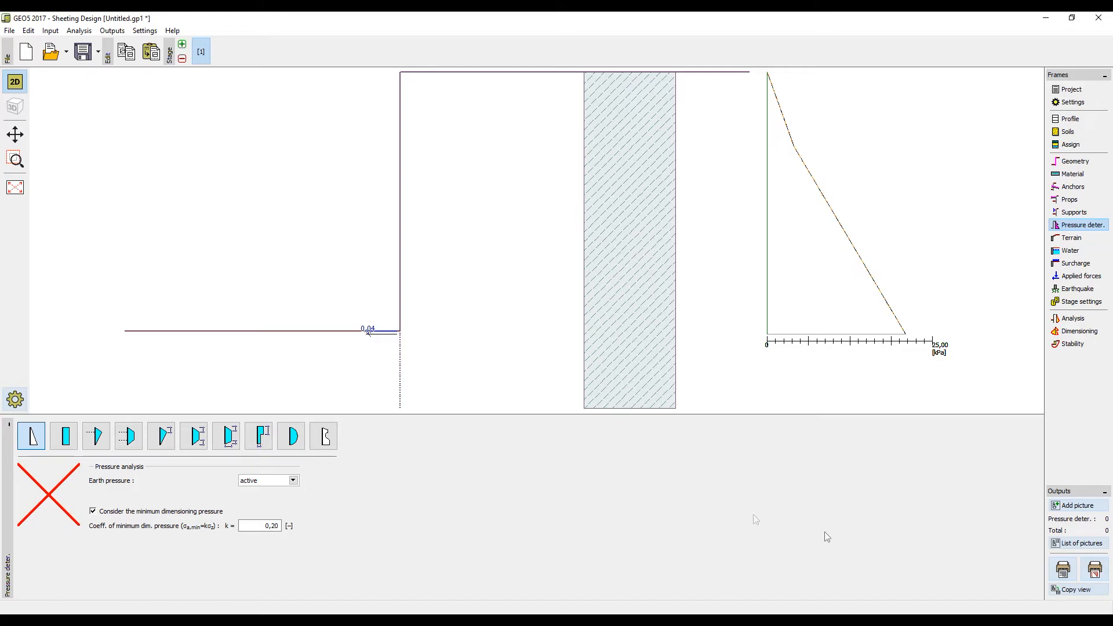
pyautogui.moveTo(827, 537)
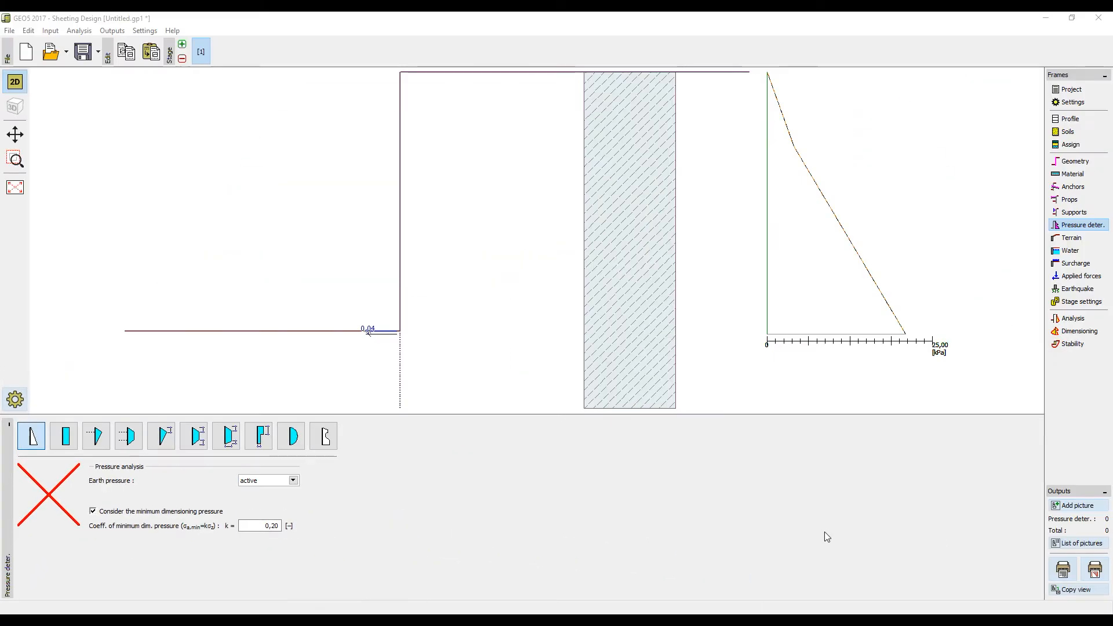
pyautogui.moveTo(816, 508)
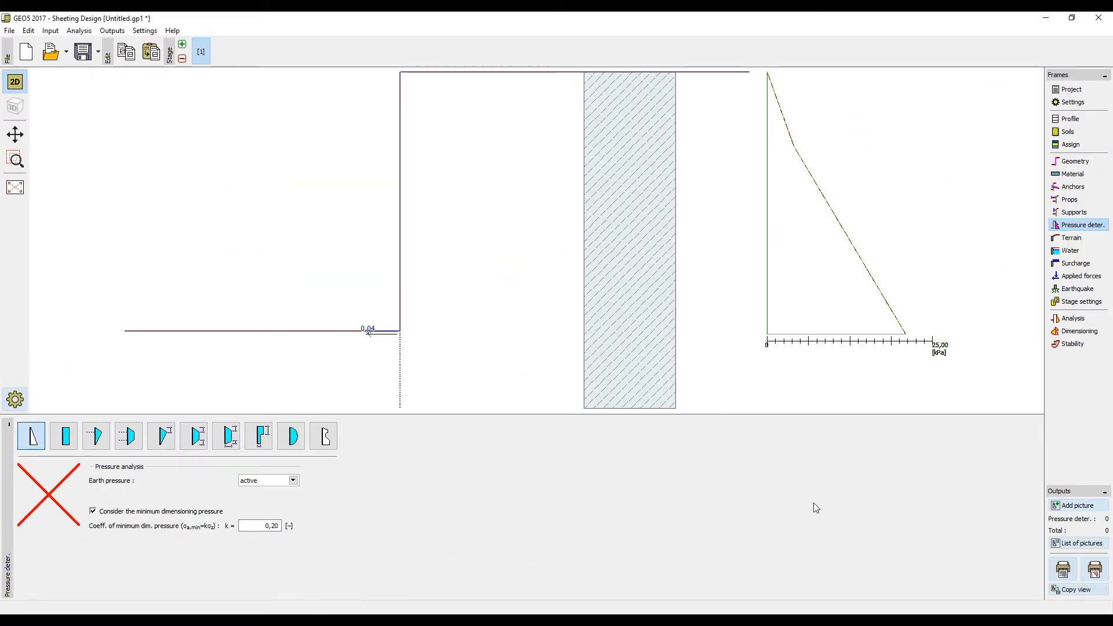
# Open the Terrain frame with its terrain shape options.
pyautogui.click(1072, 237)
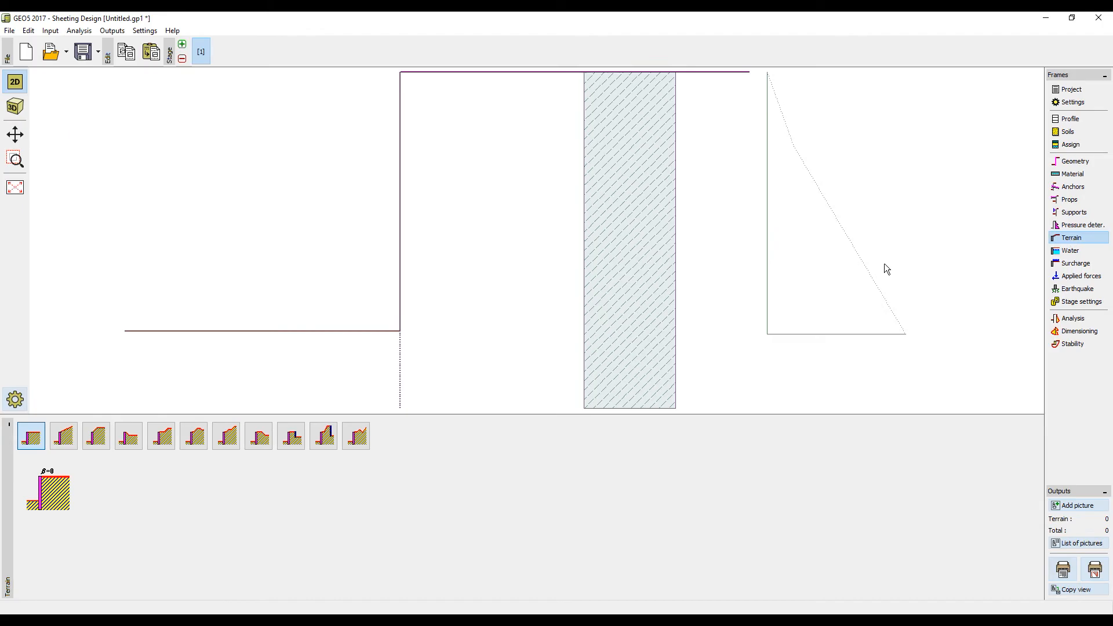
# Slope the terrain behind the wall at 1:5.00 and fit the drawing to view.
pyautogui.click(63, 436)
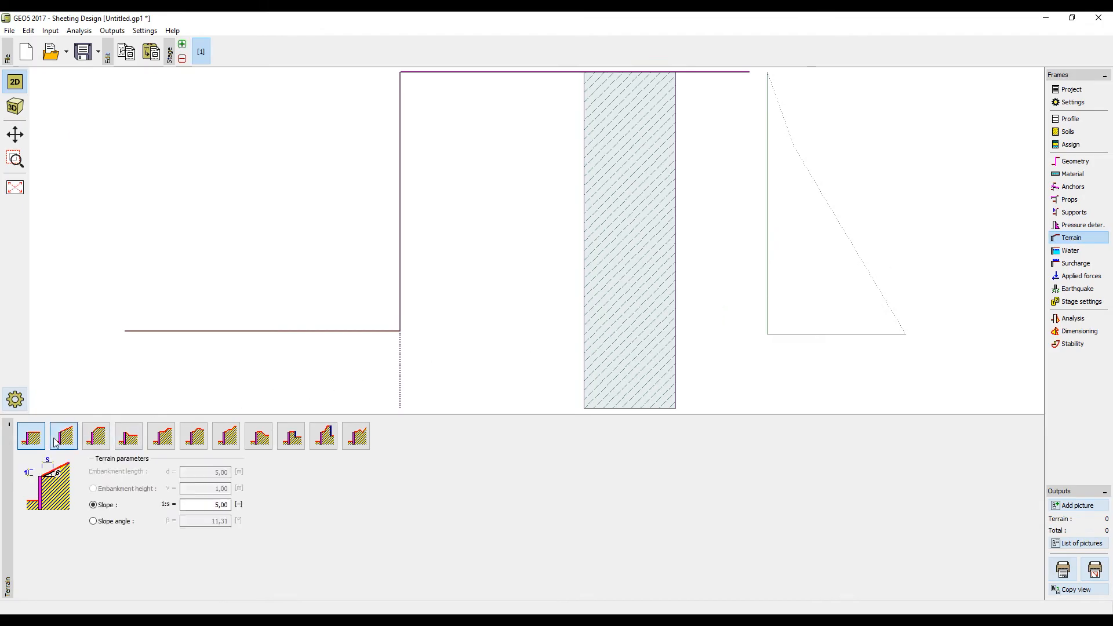
pyautogui.click(63, 436)
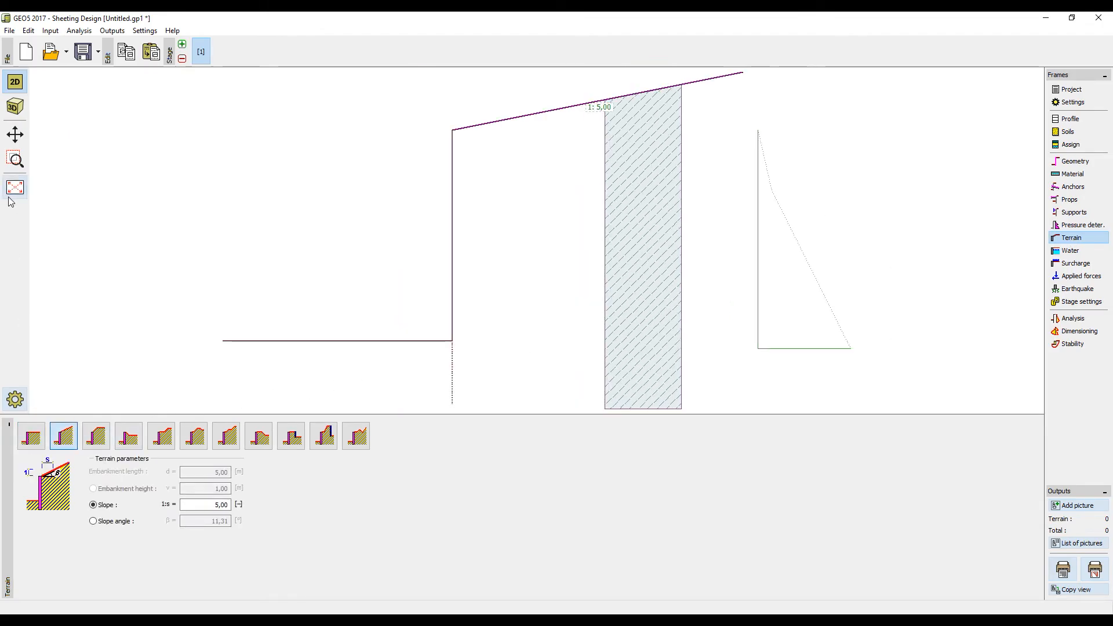
pyautogui.moveTo(1070, 251)
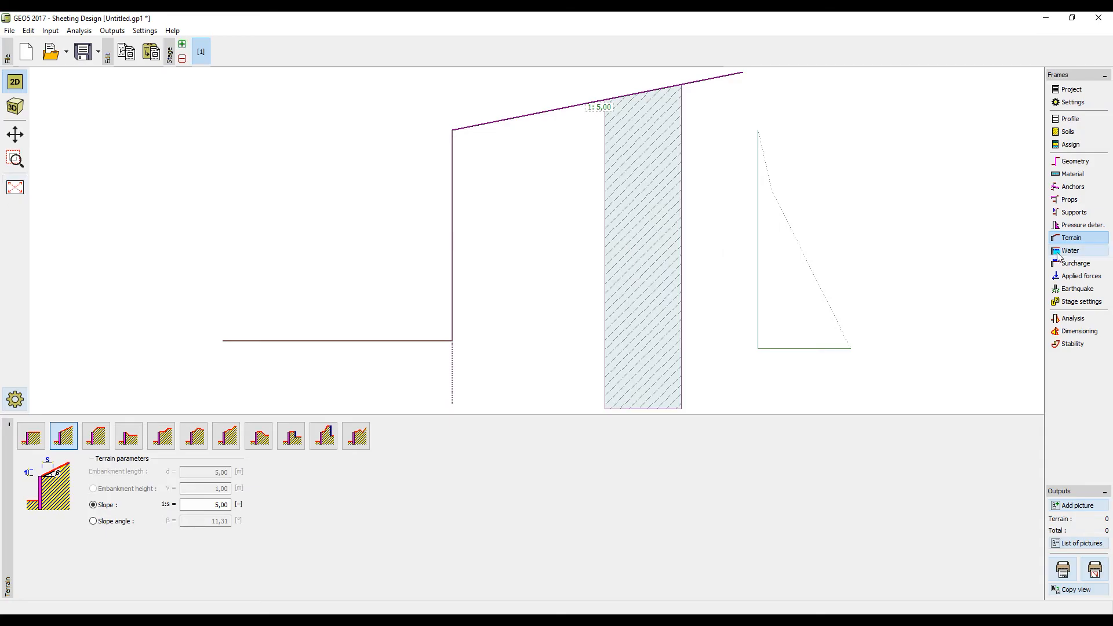
pyautogui.click(1071, 250)
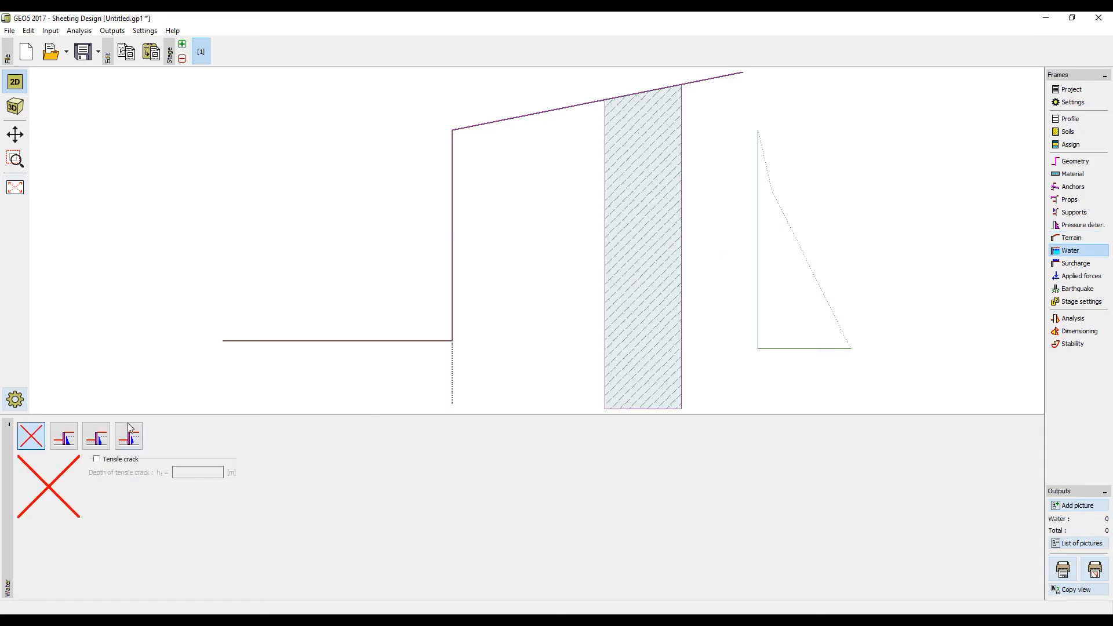
# Add groundwater on both sides, 2.00 m deep in front of the wall.
pyautogui.click(95, 436)
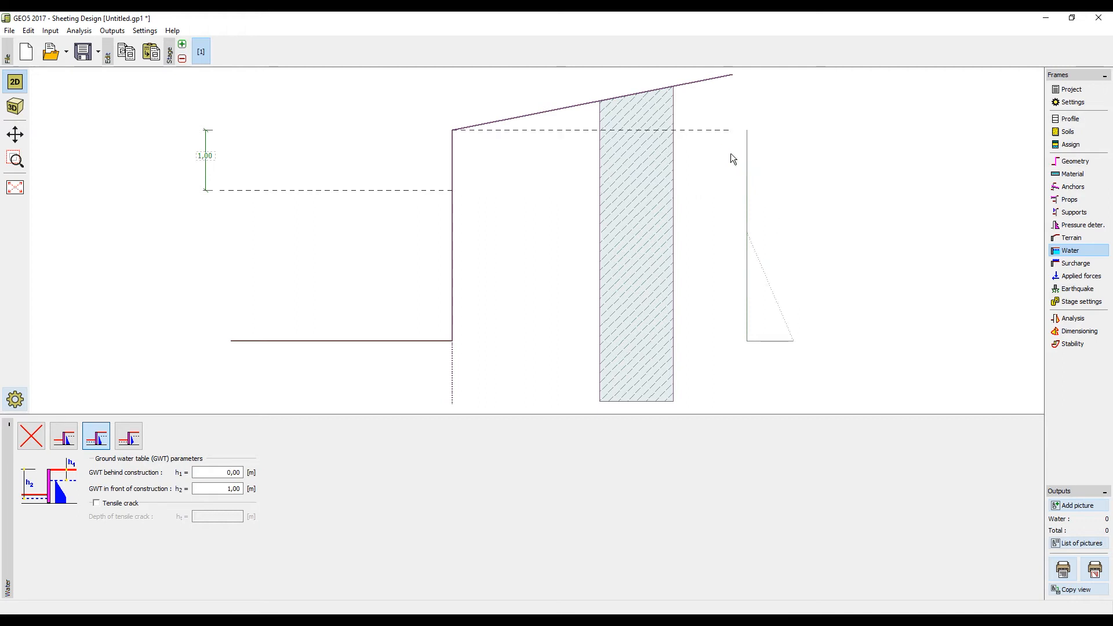
pyautogui.doubleClick(205, 155)
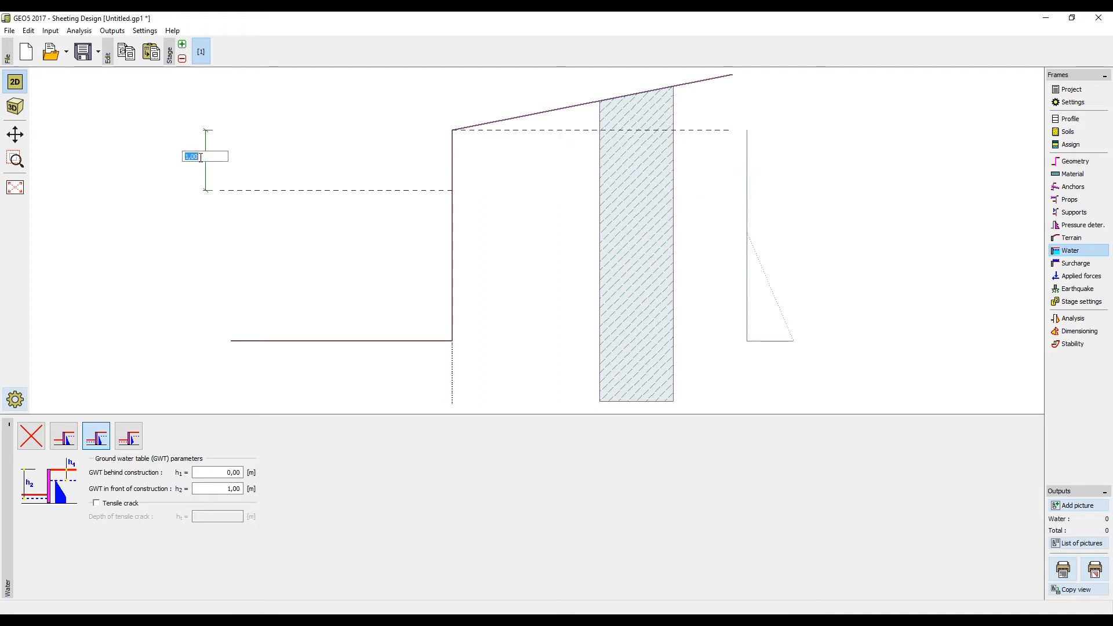
pyautogui.write('2,00')
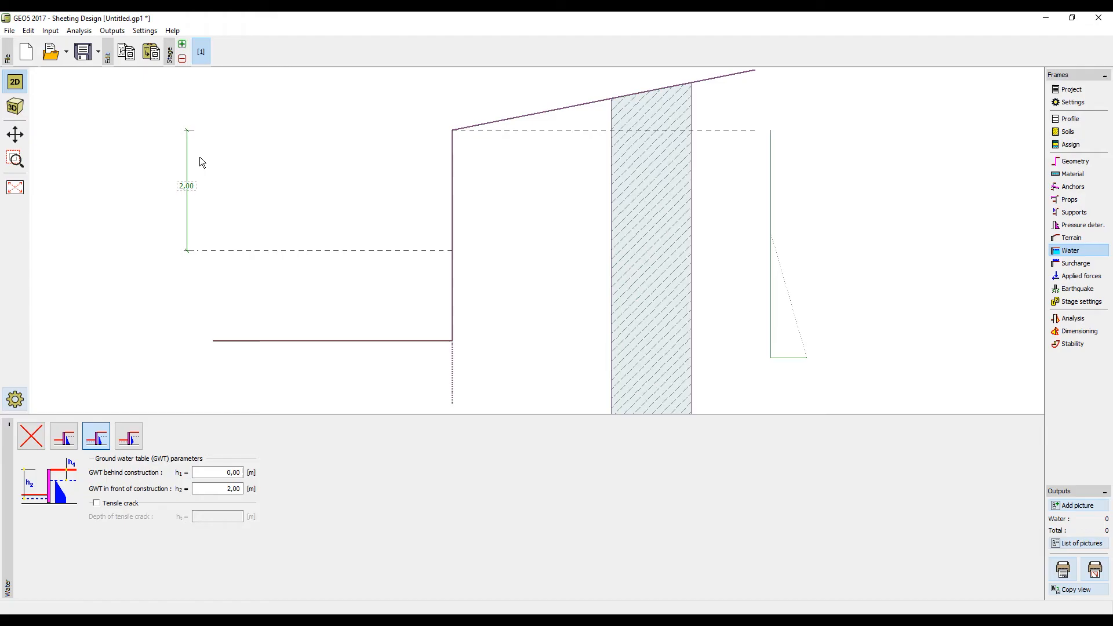
pyautogui.moveTo(985, 275)
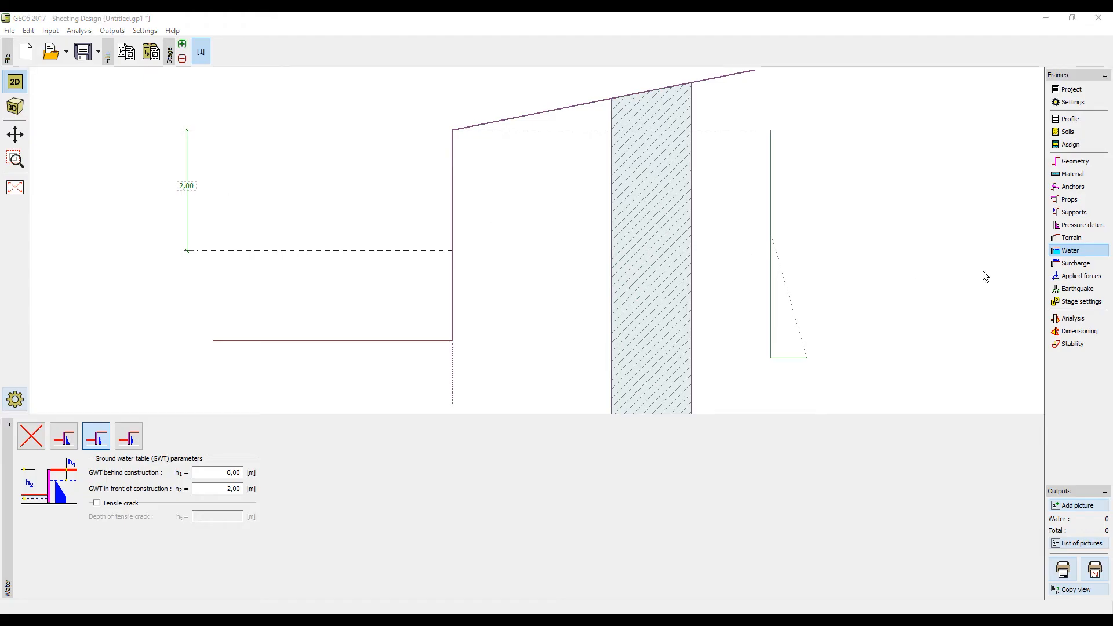
pyautogui.moveTo(1076, 289)
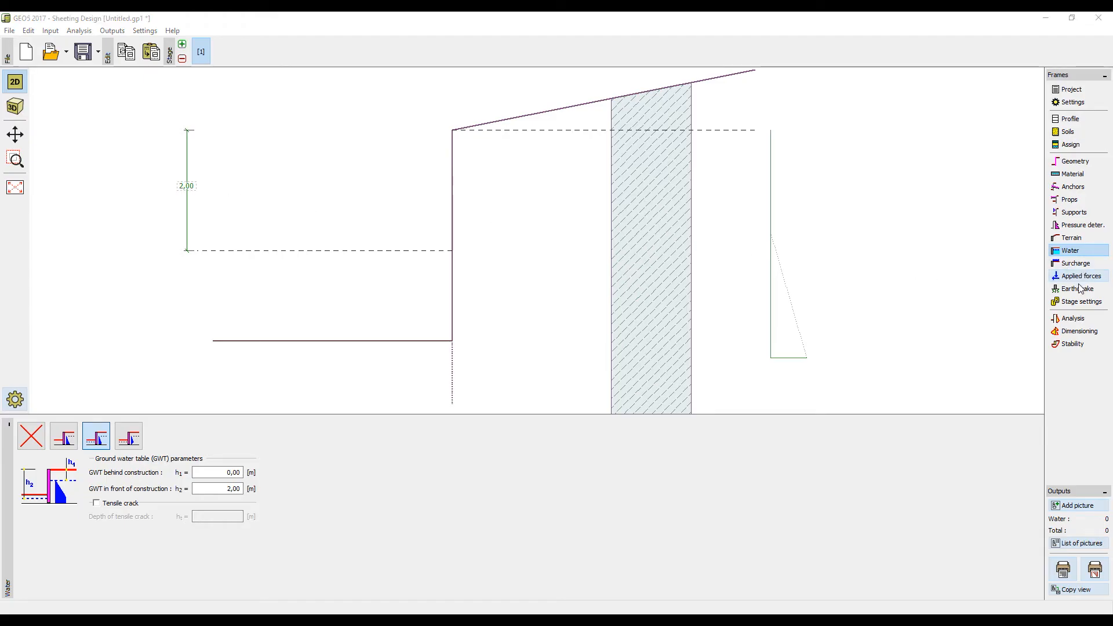
pyautogui.moveTo(1079, 302)
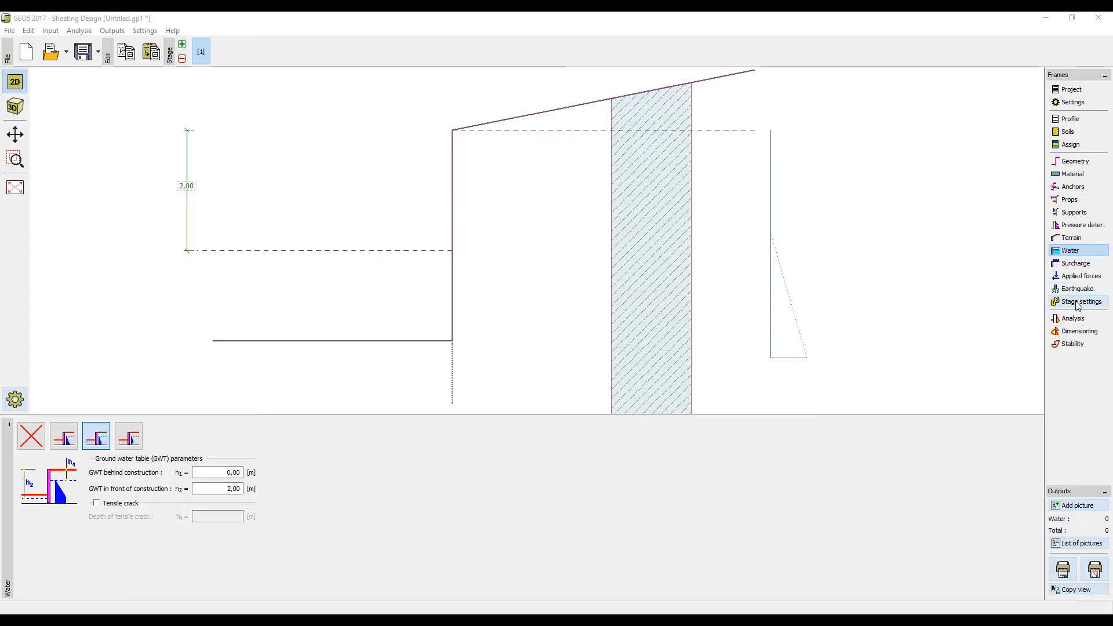
# Check the permanent design situation and run the sheeting analysis.
pyautogui.click(1078, 301)
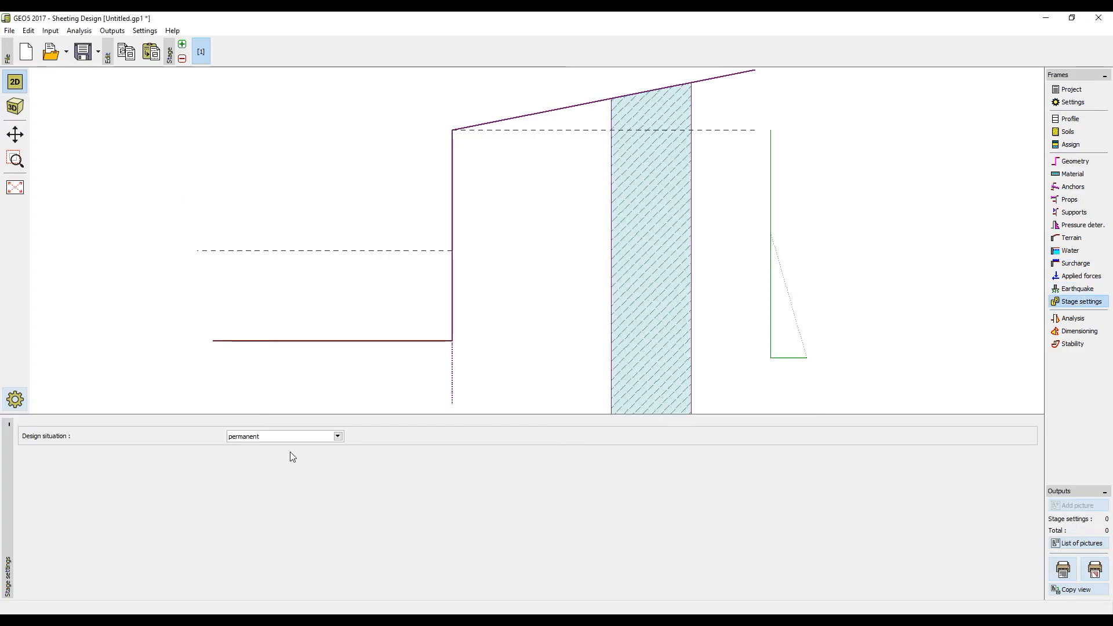
pyautogui.moveTo(952, 361)
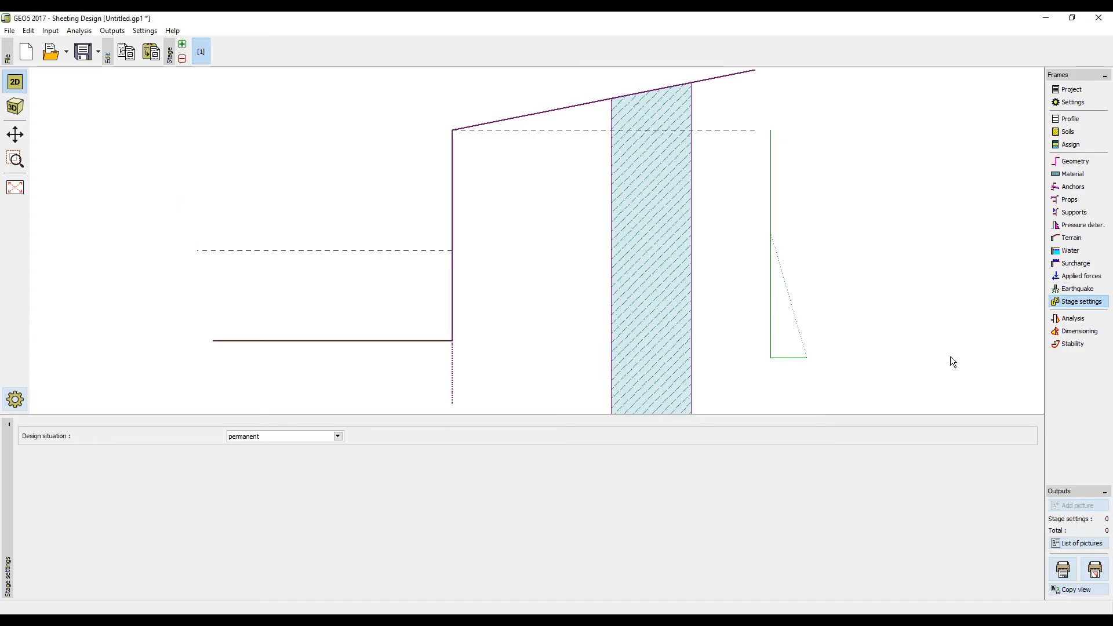
pyautogui.click(1073, 318)
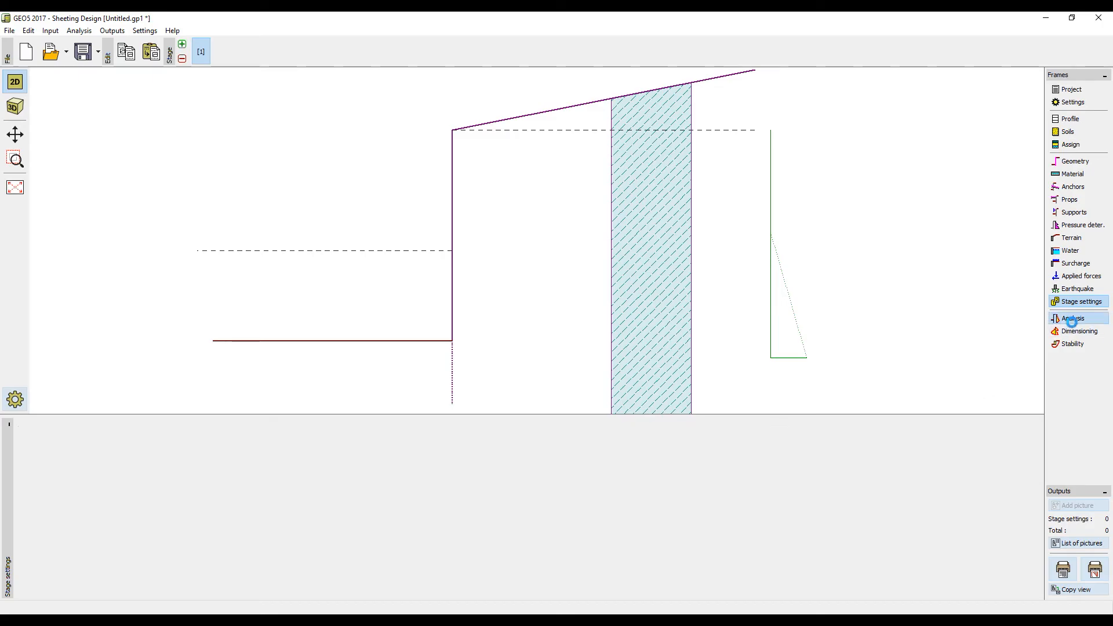
pyautogui.click(1073, 318)
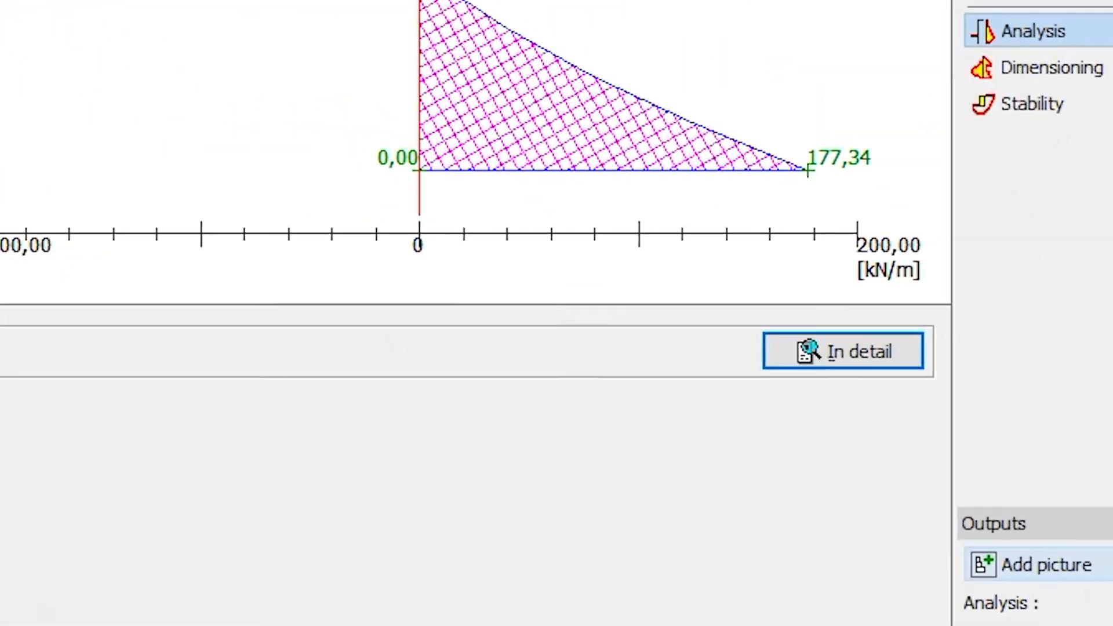
# Review detailed verification: 5.12 m embedment, 171.85 kNm/m moment, then close it.
pyautogui.click(844, 350)
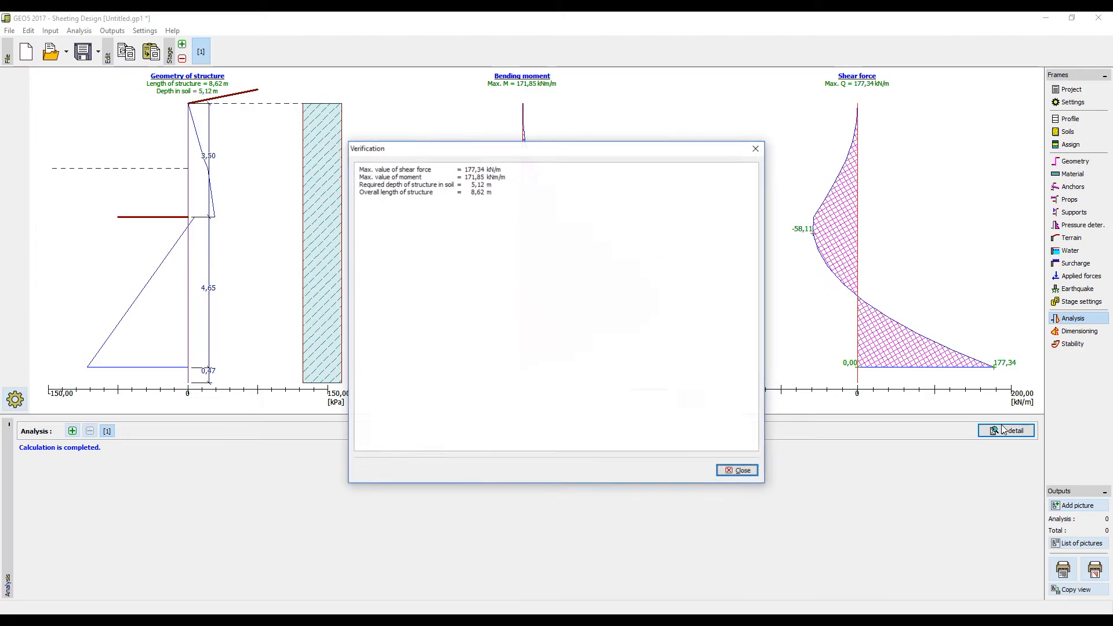
pyautogui.moveTo(967, 426)
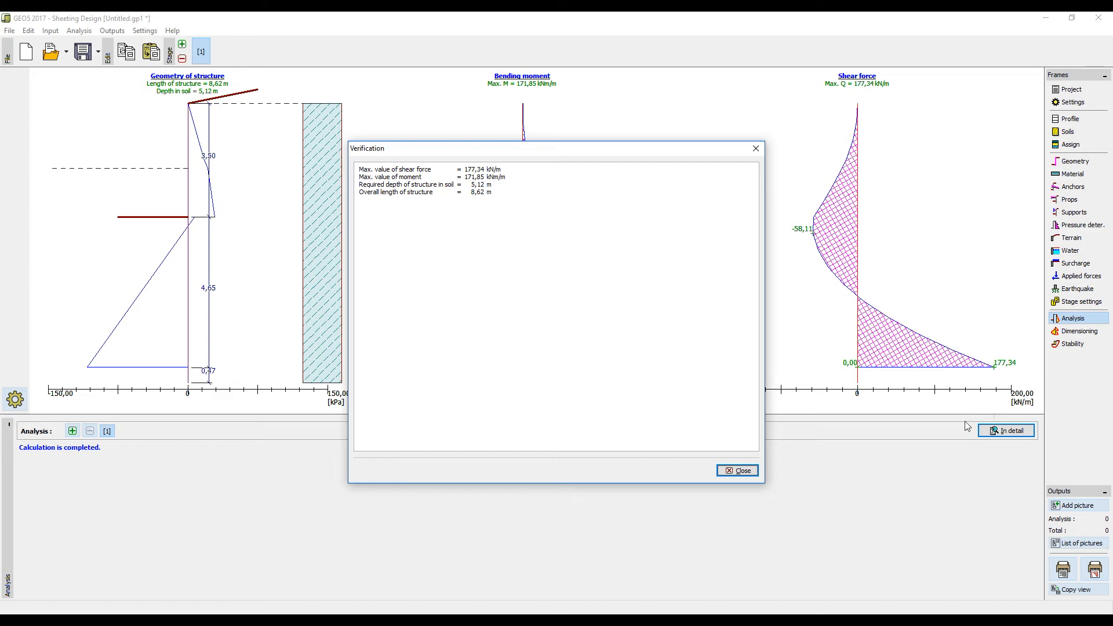
pyautogui.click(740, 470)
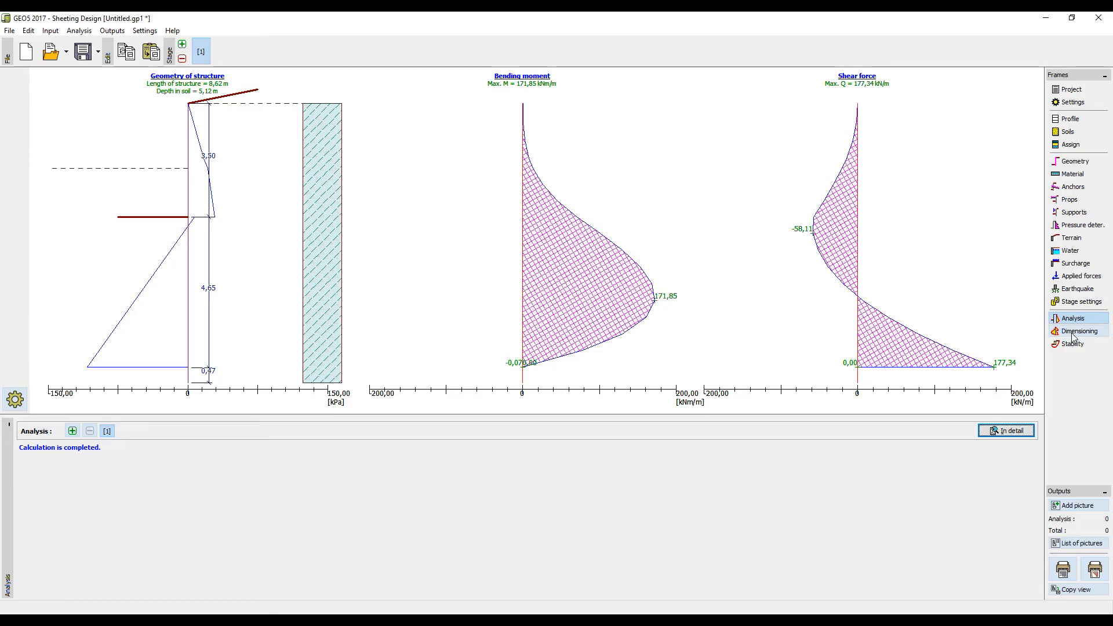
pyautogui.click(1078, 331)
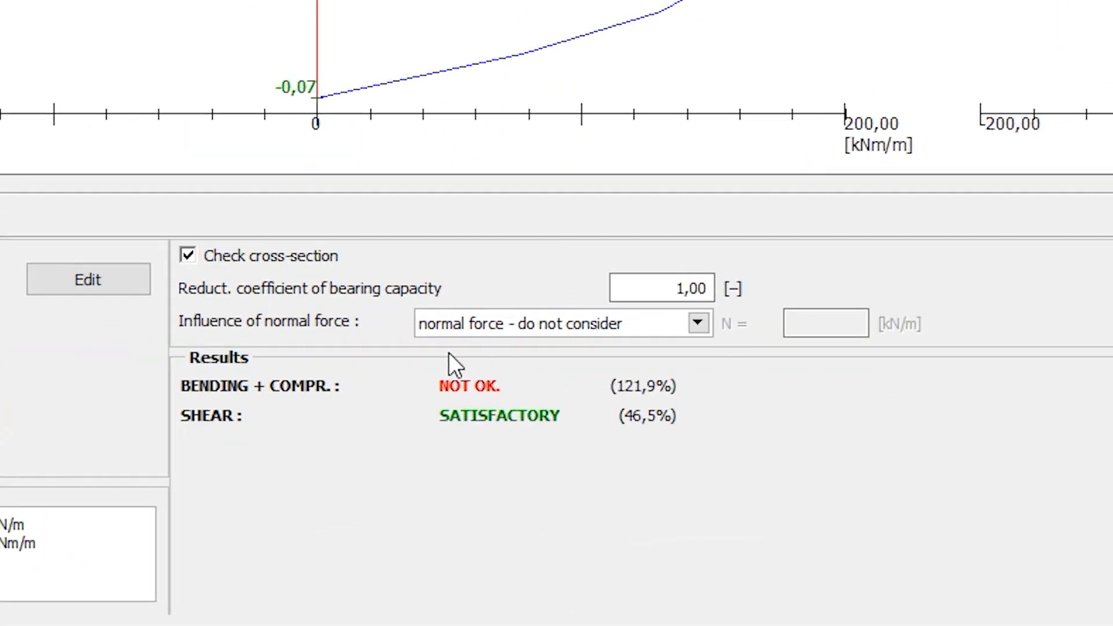
pyautogui.moveTo(449, 367)
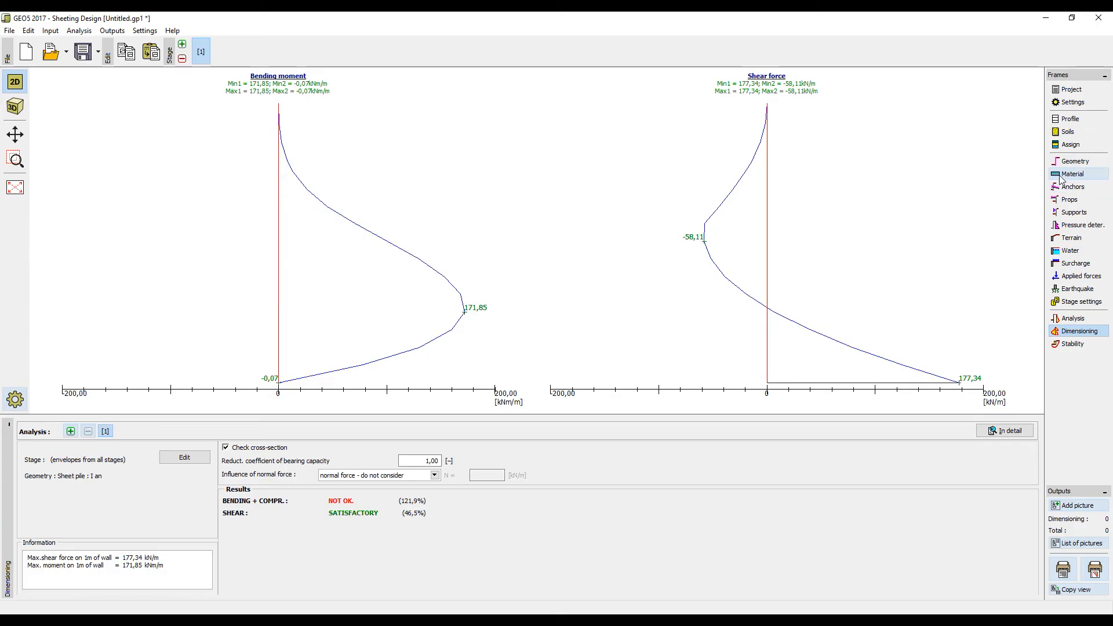
# Replace the I an cross-section with the catalog's U profile II n.
pyautogui.click(1074, 161)
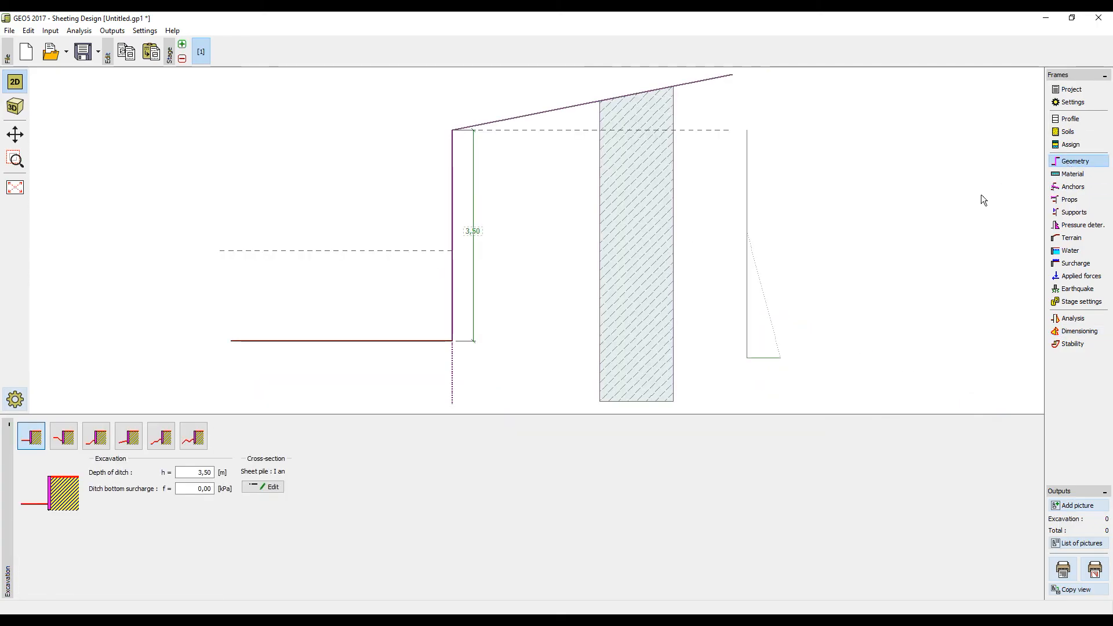
pyautogui.moveTo(263, 486)
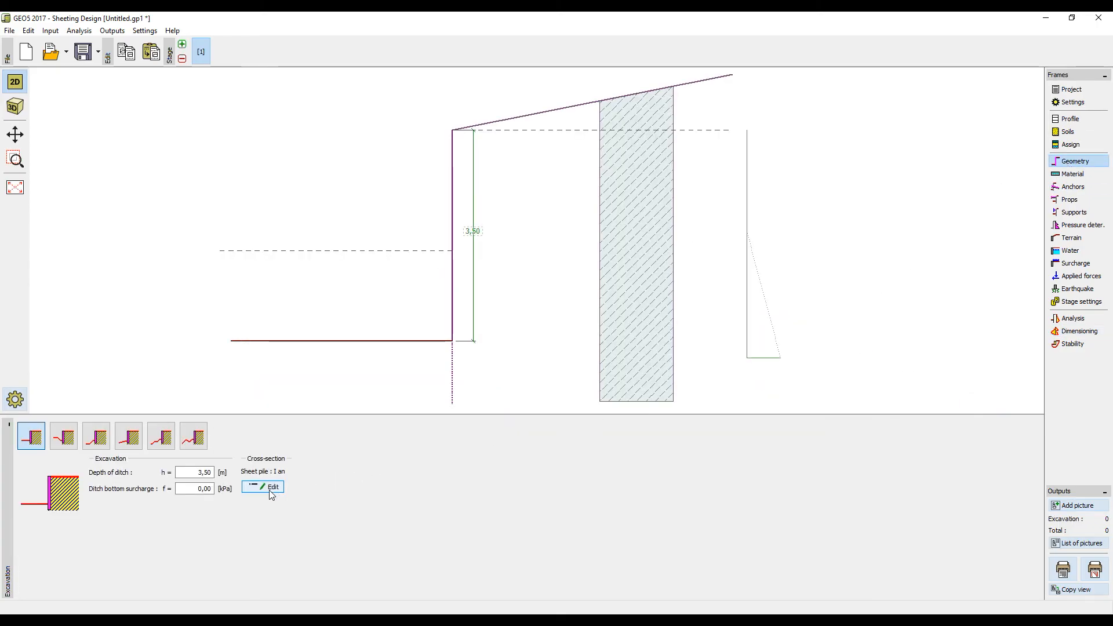
pyautogui.click(263, 487)
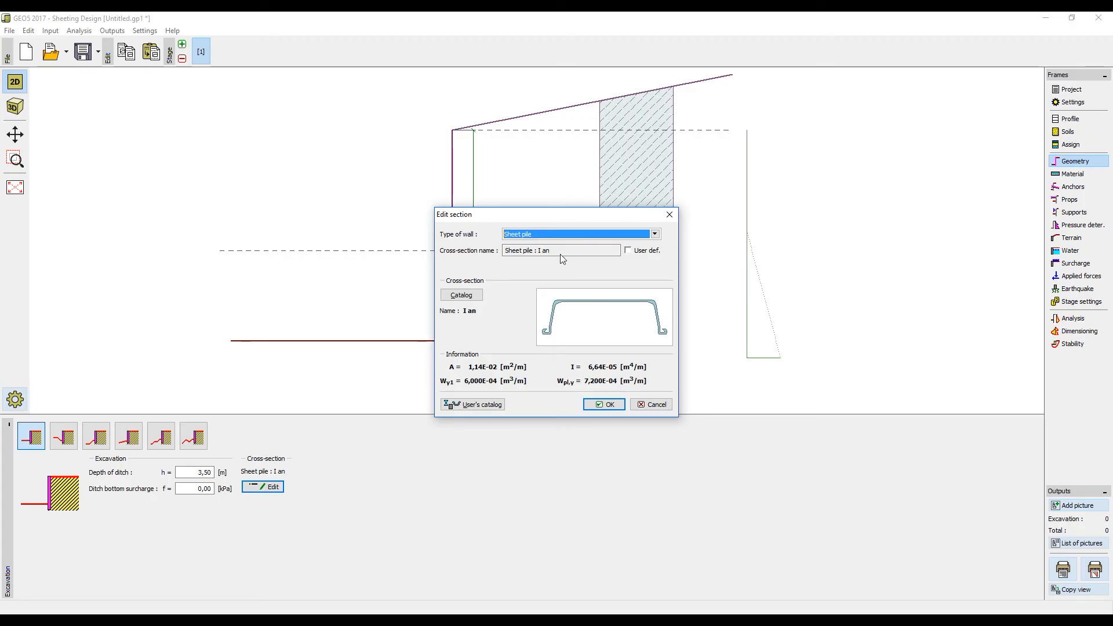
pyautogui.click(460, 295)
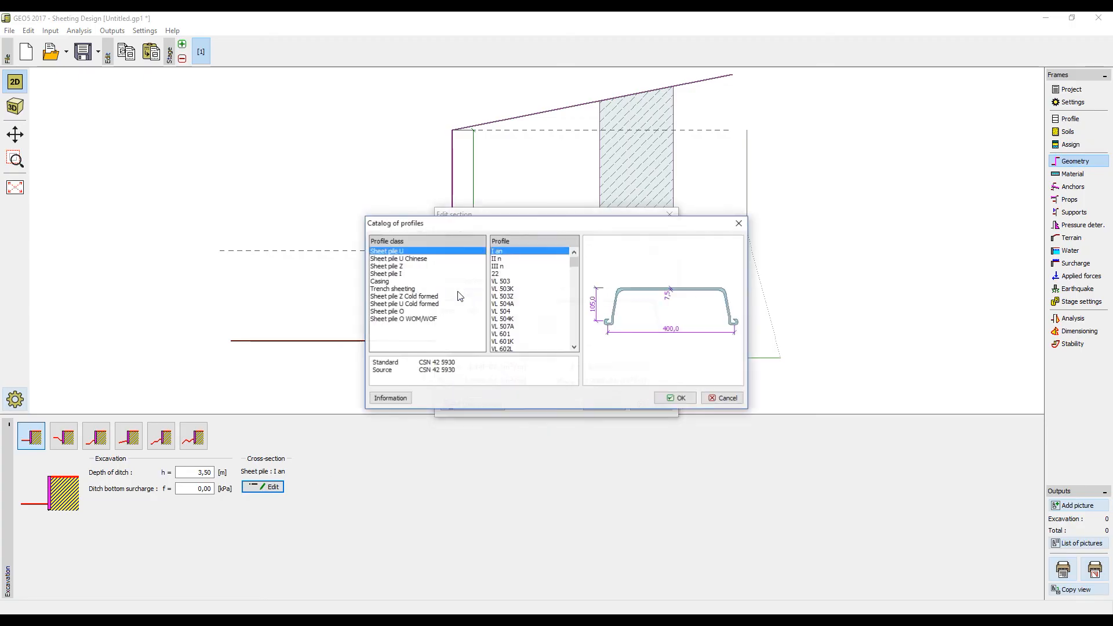
pyautogui.click(498, 258)
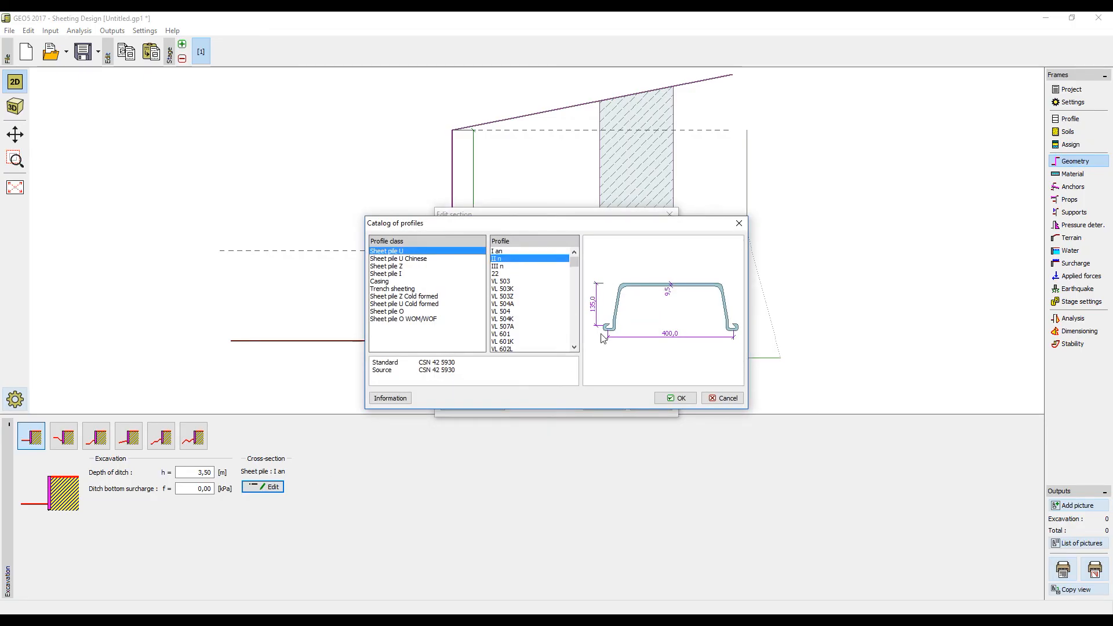
pyautogui.click(674, 398)
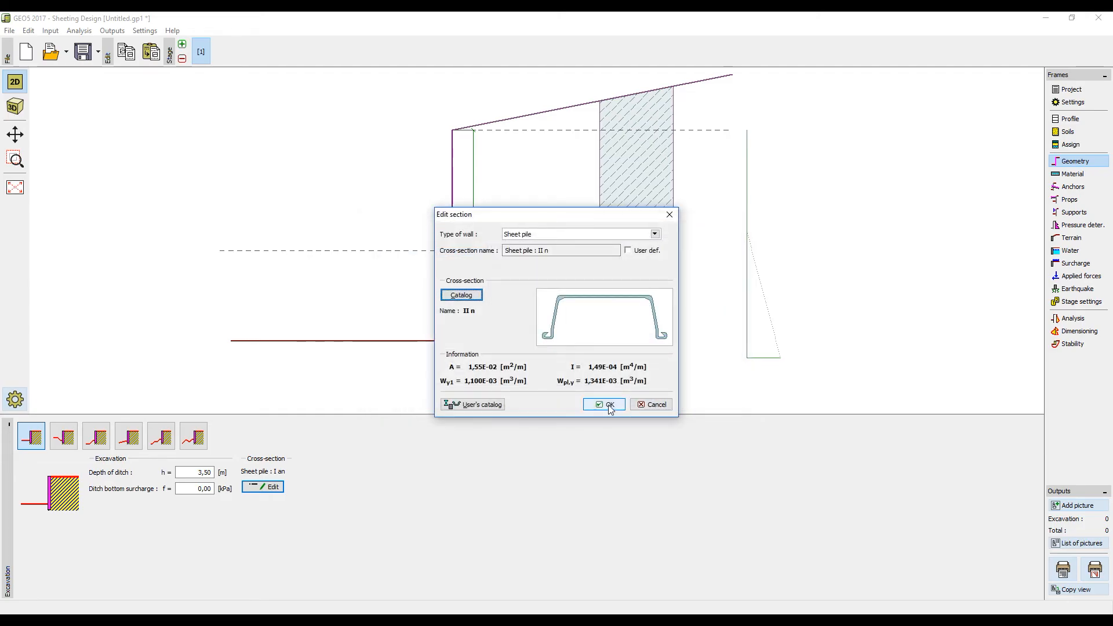
pyautogui.click(604, 405)
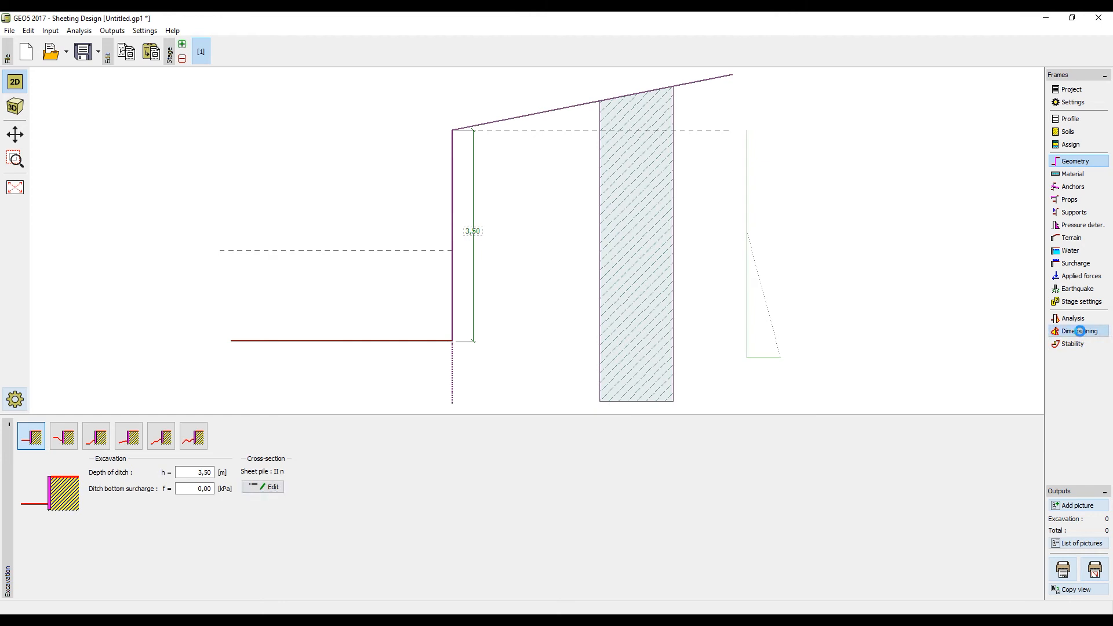
# Show II n dimensioning: bending 66.5% and shear 30.6%, both satisfactory.
pyautogui.click(1077, 331)
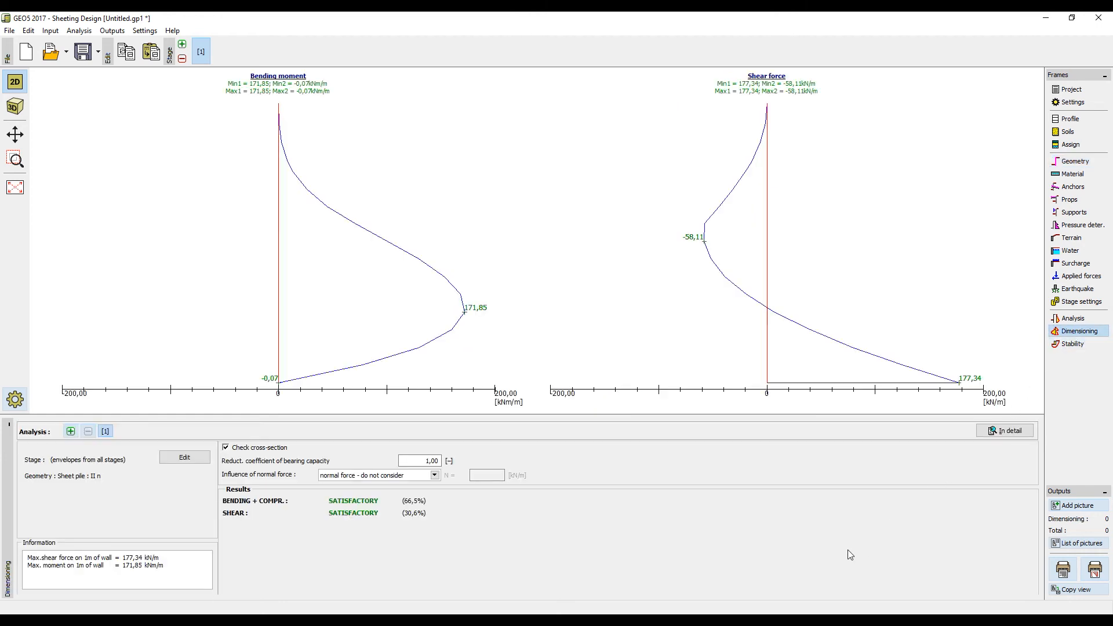
pyautogui.moveTo(328, 512)
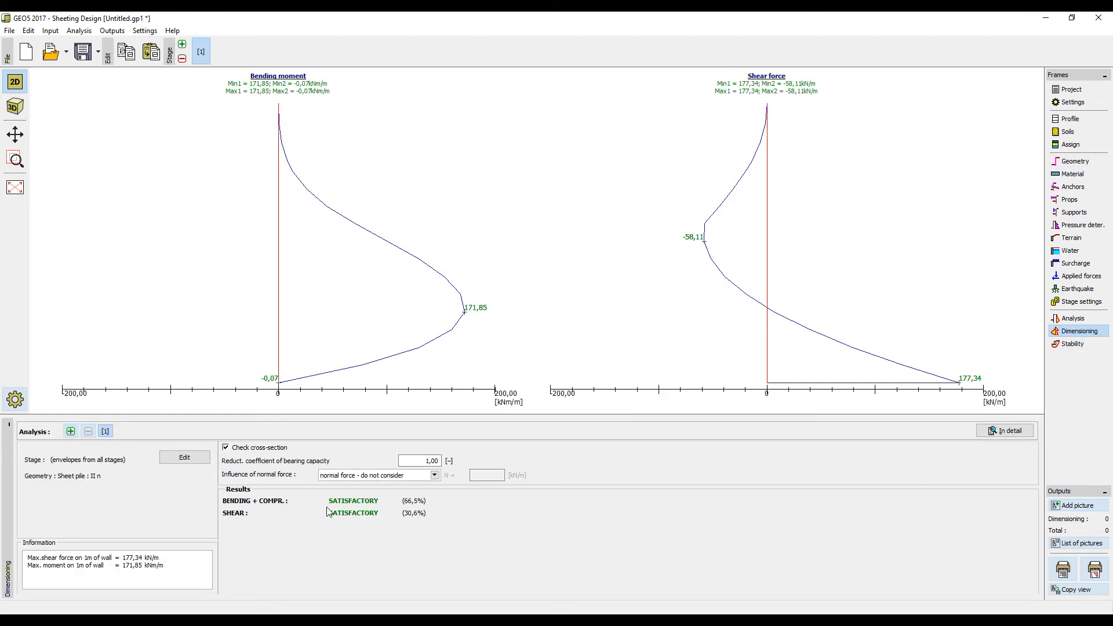
pyautogui.moveTo(655, 544)
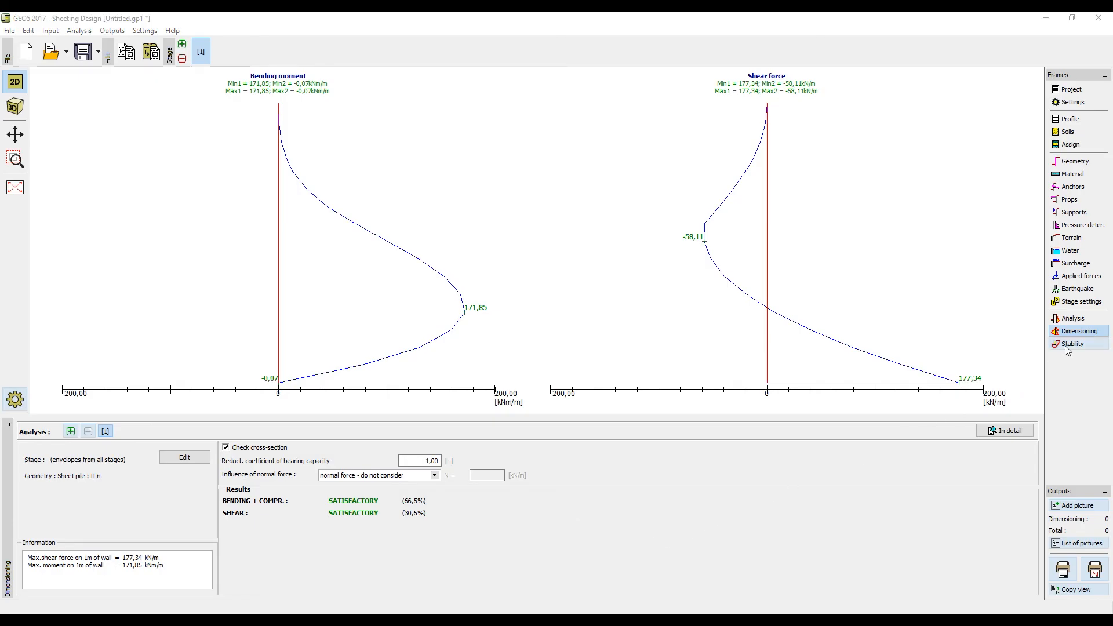
# In the Stability frame, set depth in soil to 5.5 m and launch Slope Stability.
pyautogui.click(1073, 345)
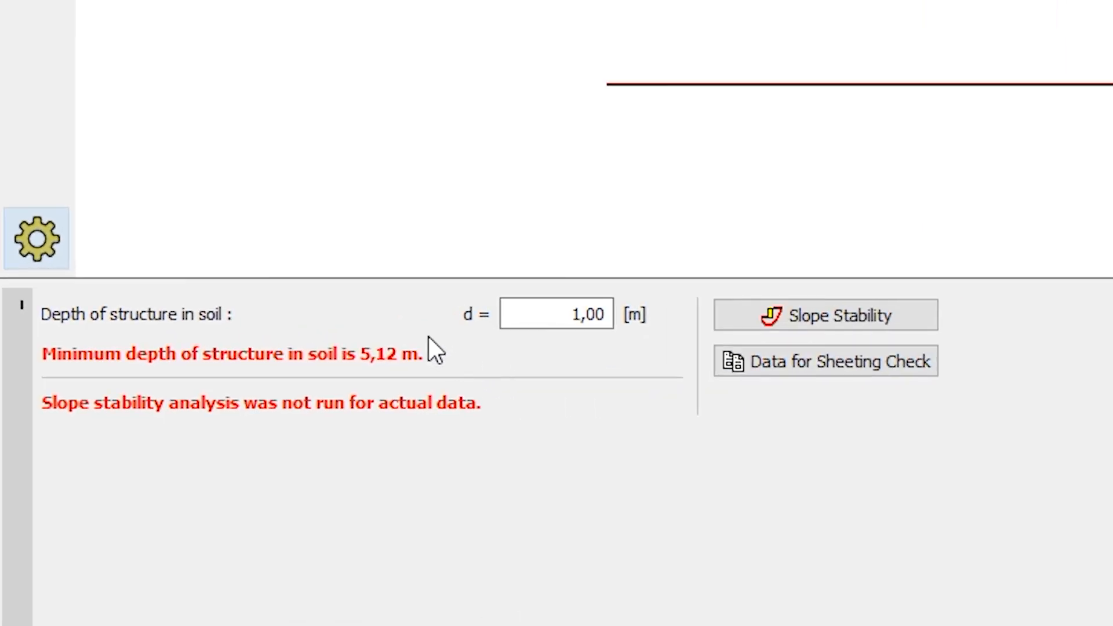
pyautogui.moveTo(503, 325)
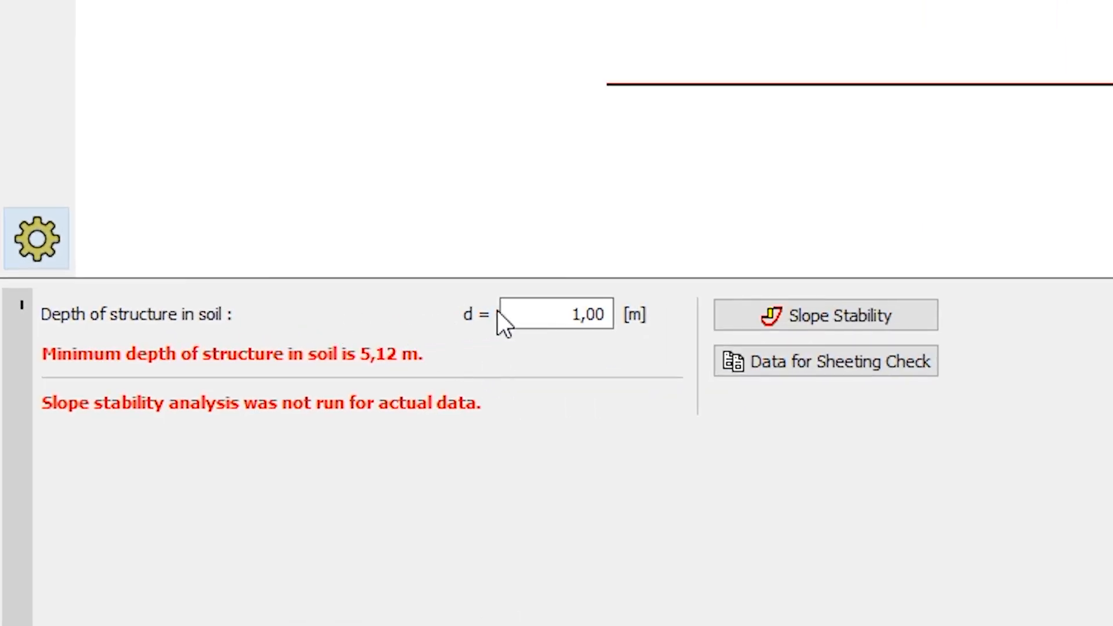
pyautogui.tripleClick(556, 314)
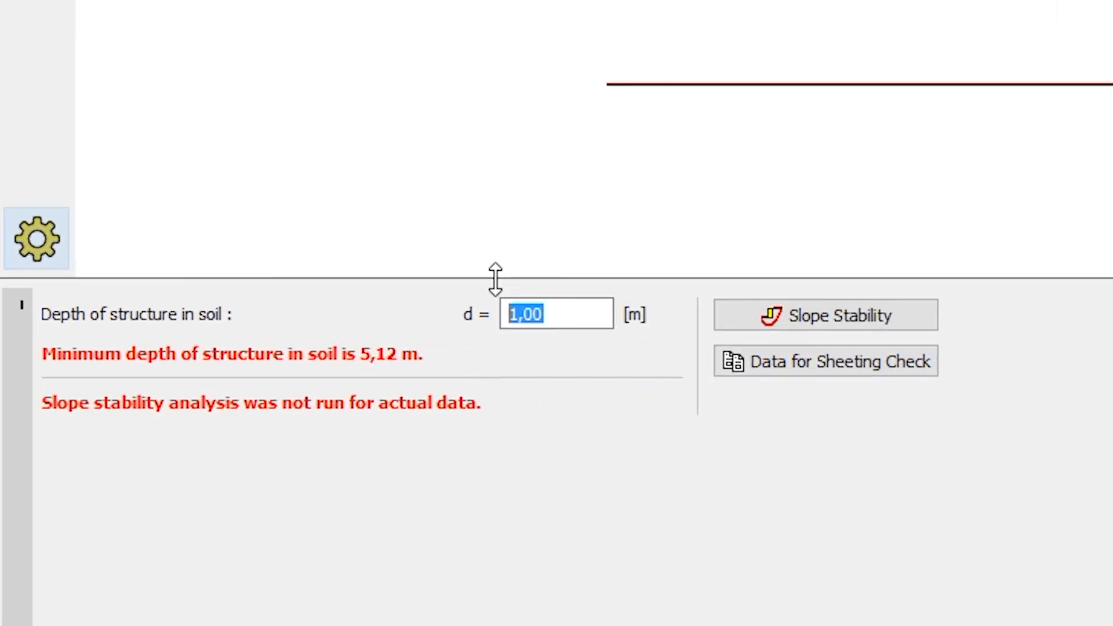
pyautogui.write('5,')
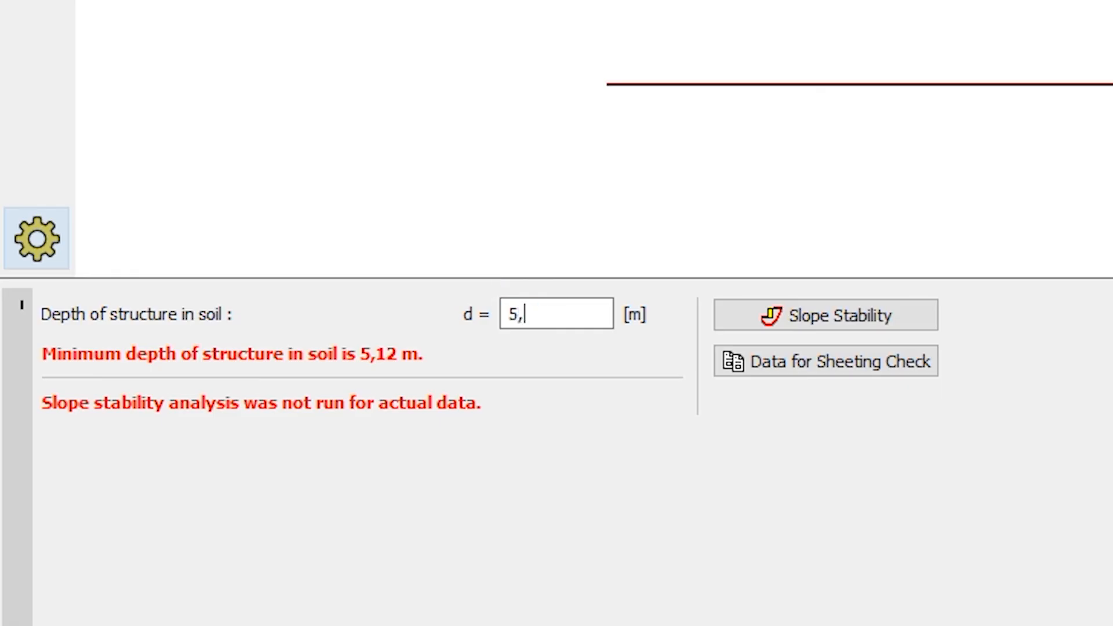
pyautogui.write('50')
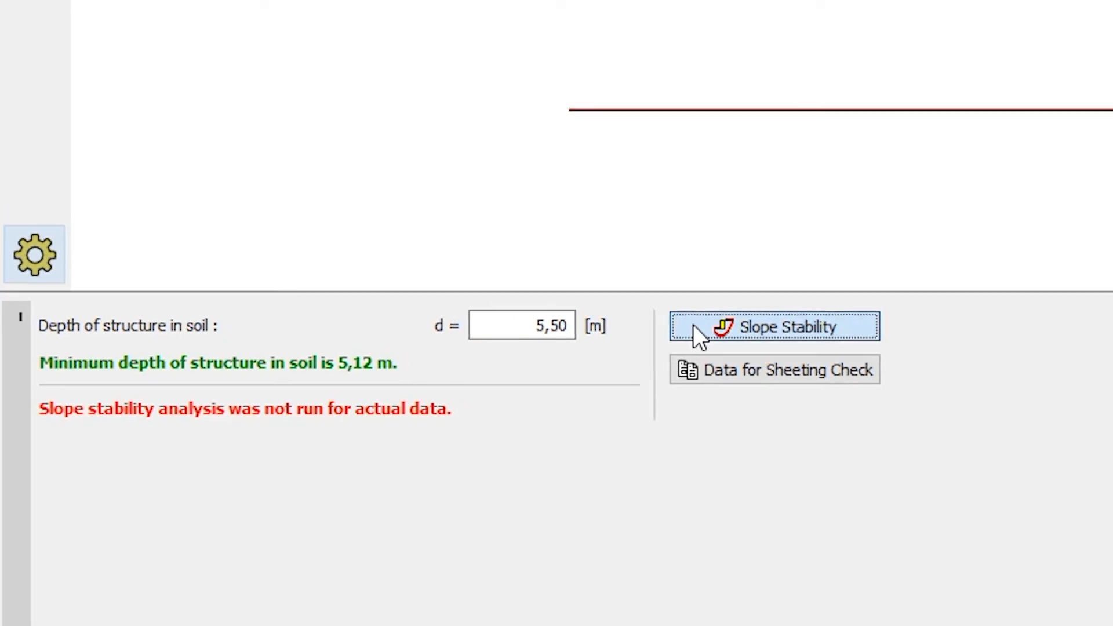
pyautogui.click(774, 327)
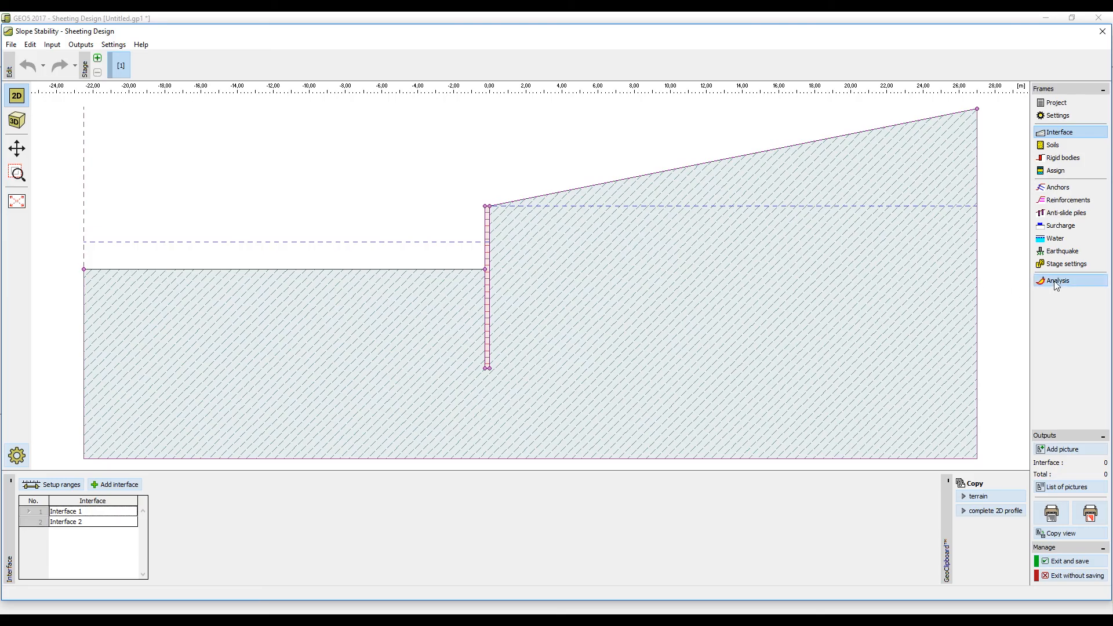
# Run the Bishop analysis (56.6% utilization, acceptable), then exit saving results to sheeting design.
pyautogui.click(1058, 281)
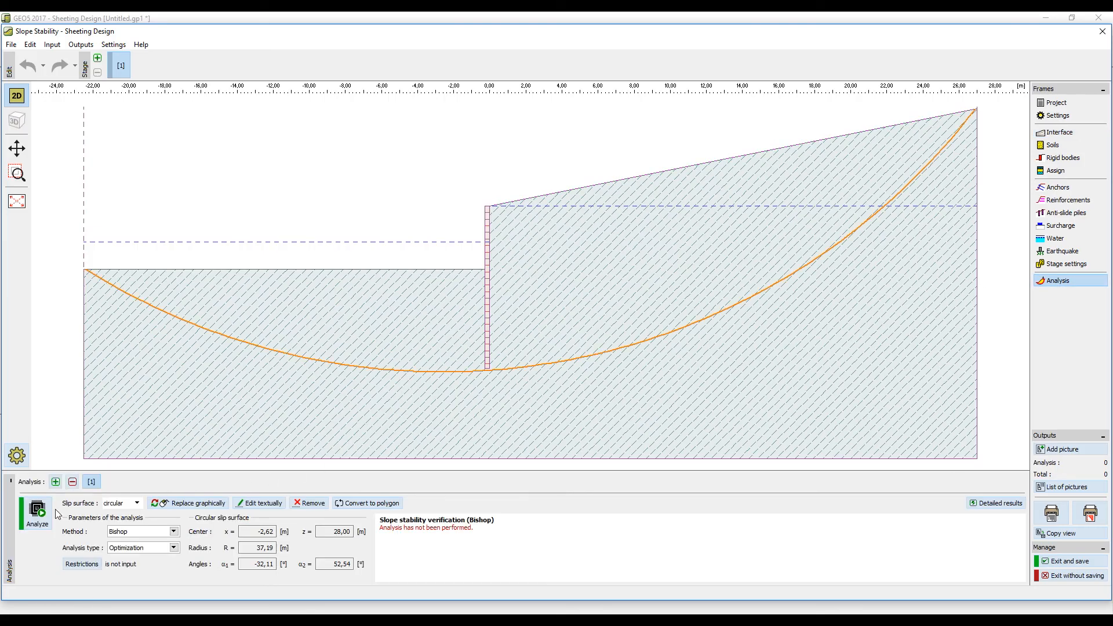
pyautogui.click(36, 508)
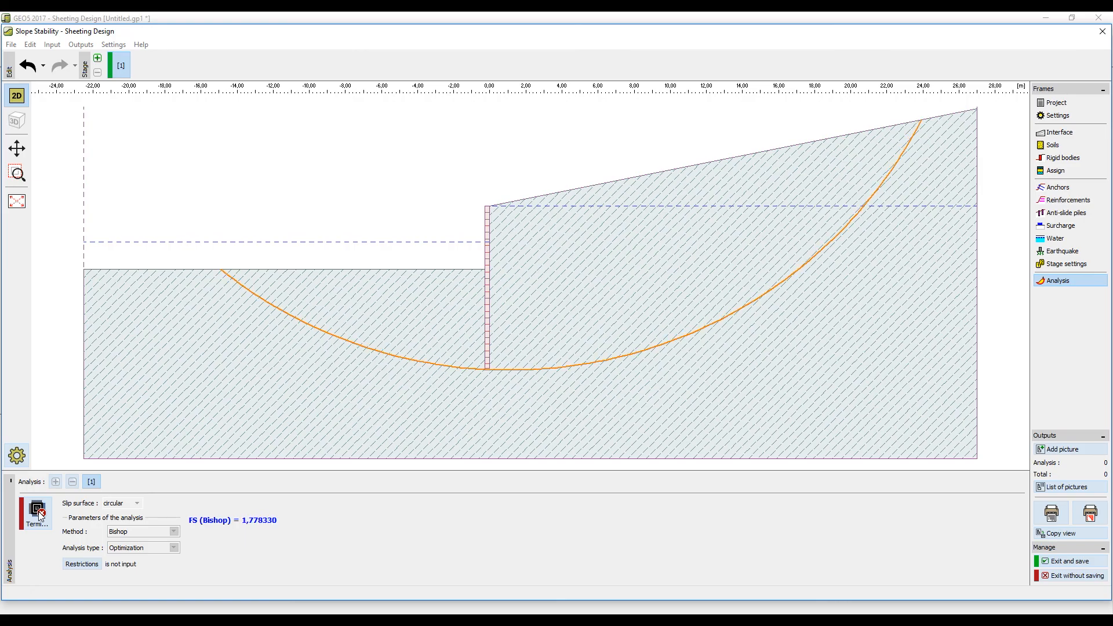
pyautogui.click(36, 511)
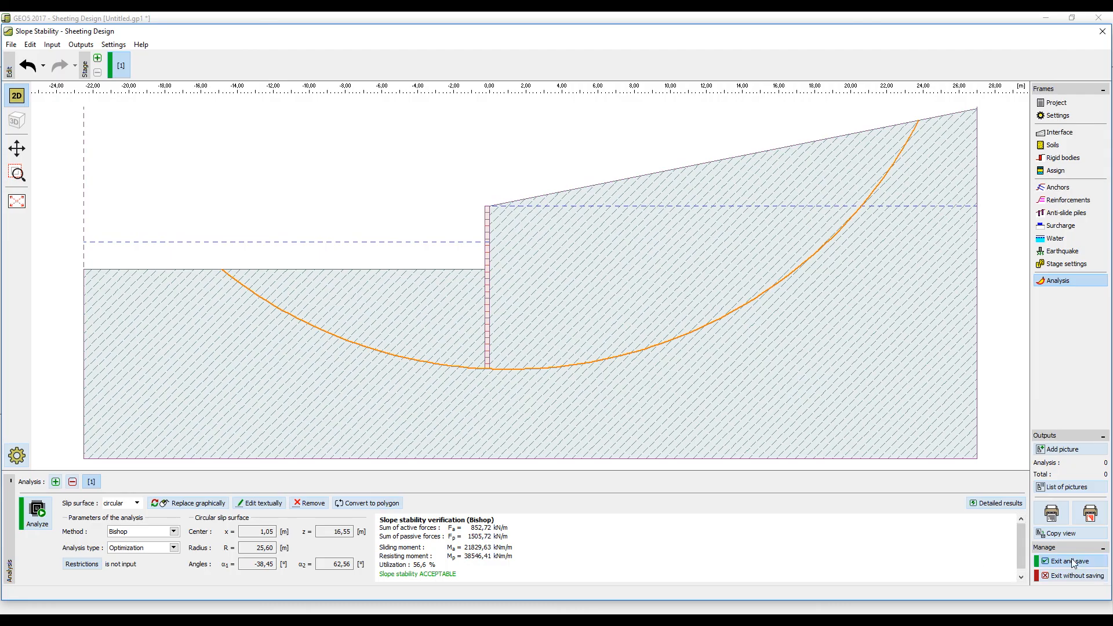
pyautogui.click(1072, 562)
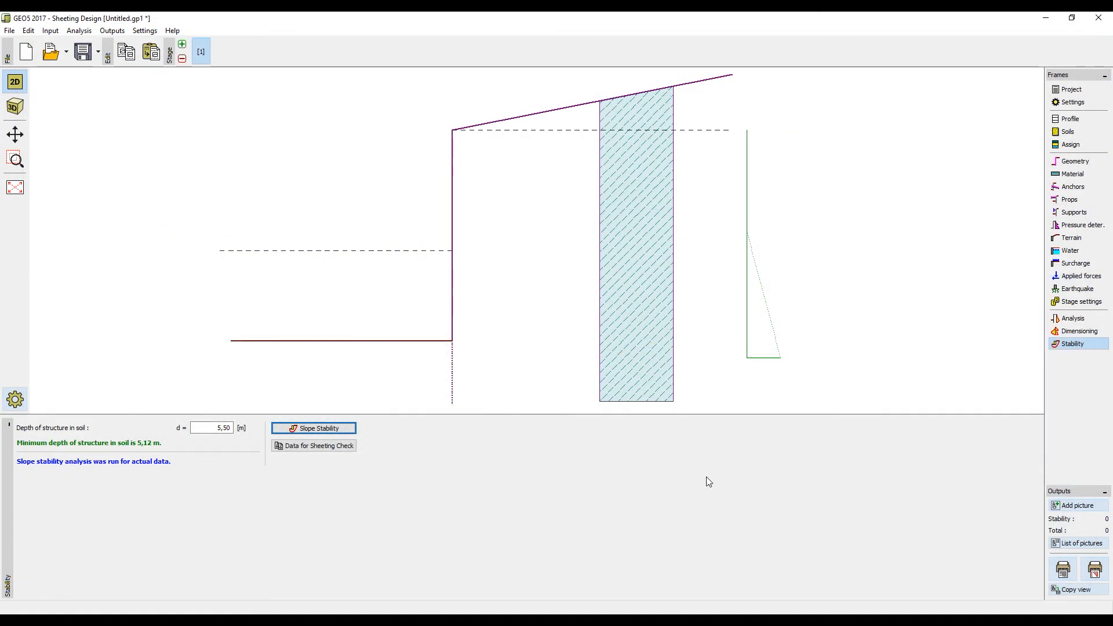